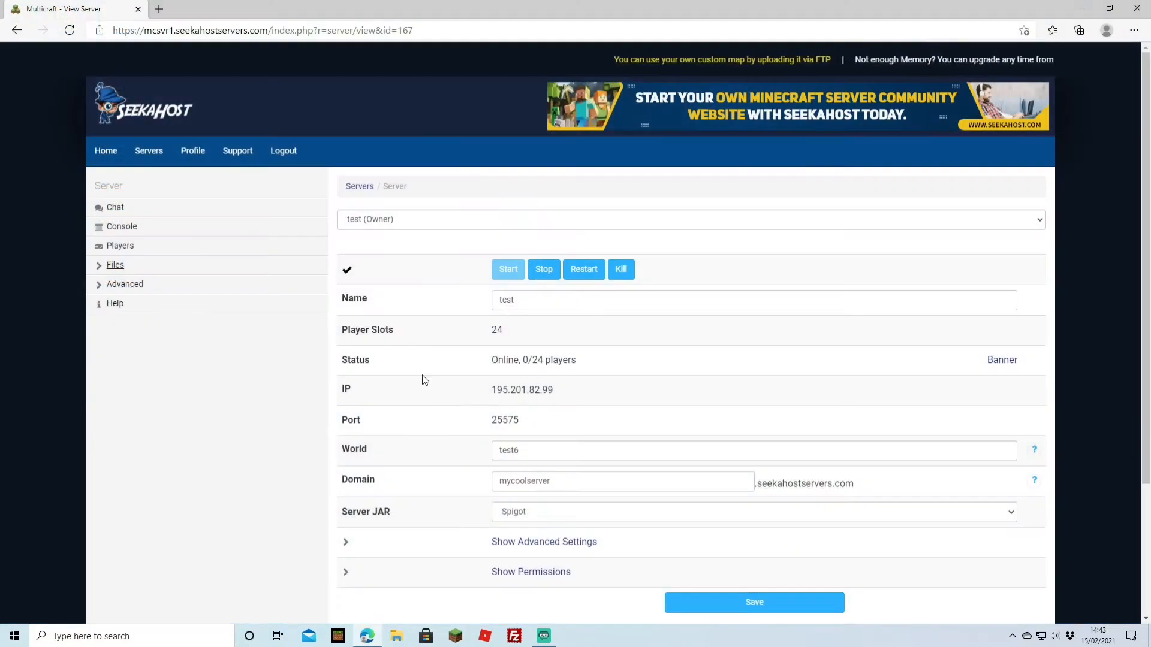
{"action": "mouse_move", "coordinate": [41, 302]}
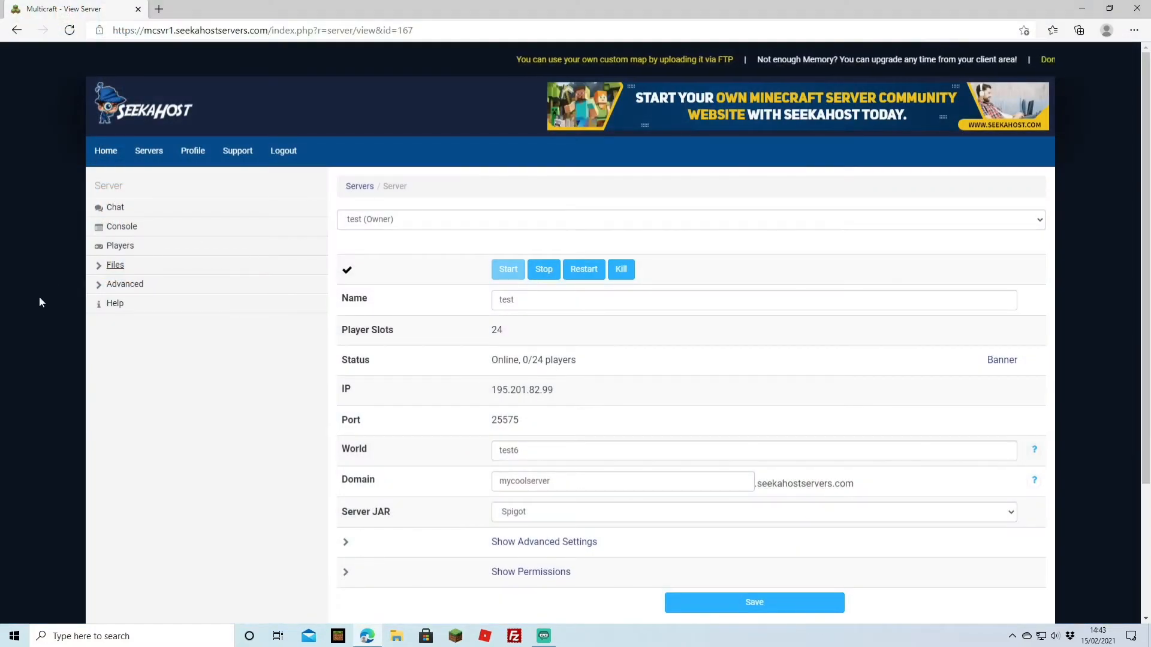
Browse the server's plugin list and installed-plugins view, then return to the server overview.
{"action": "left_click", "coordinate": [115, 265]}
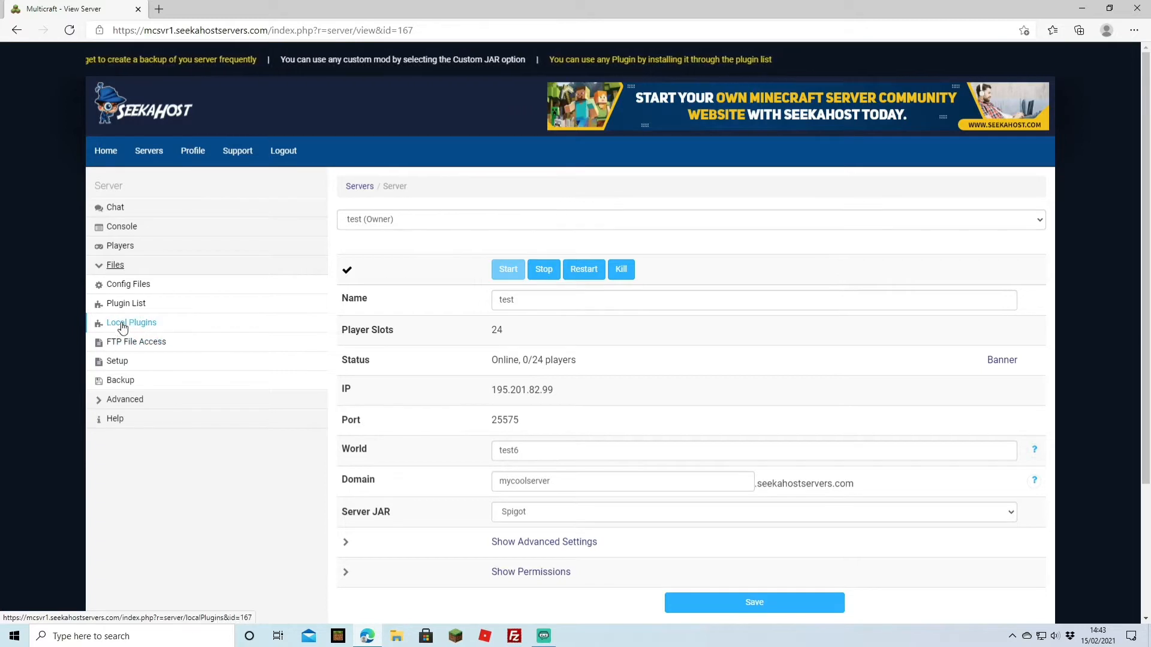
{"action": "left_click", "coordinate": [132, 322]}
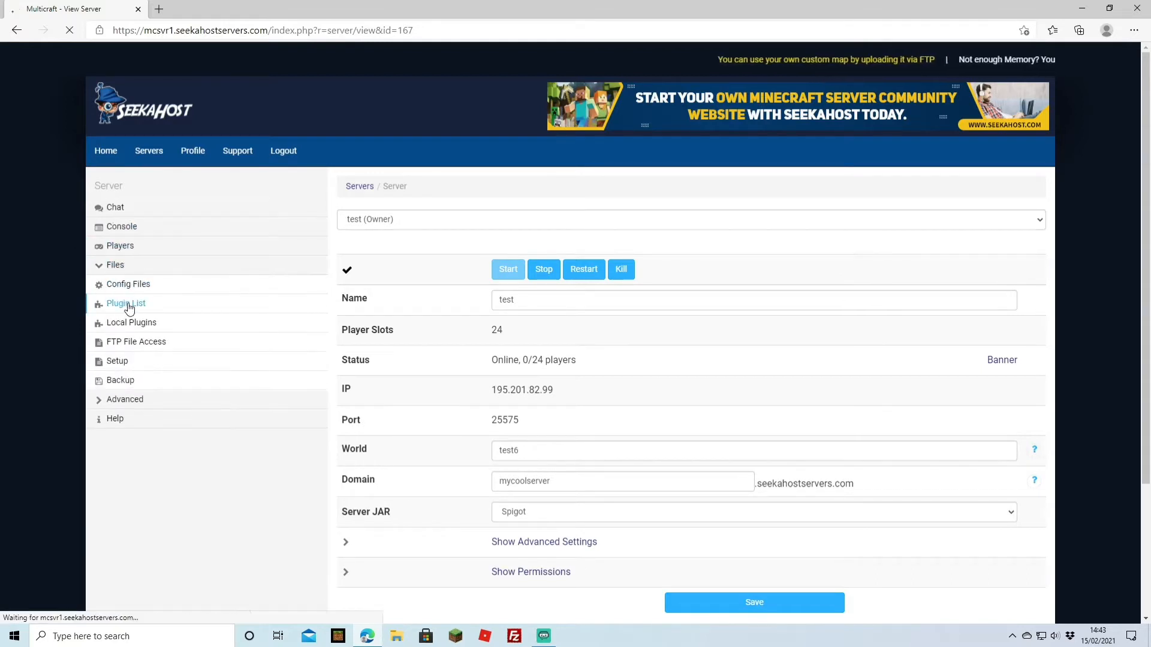
{"action": "left_click", "coordinate": [126, 304]}
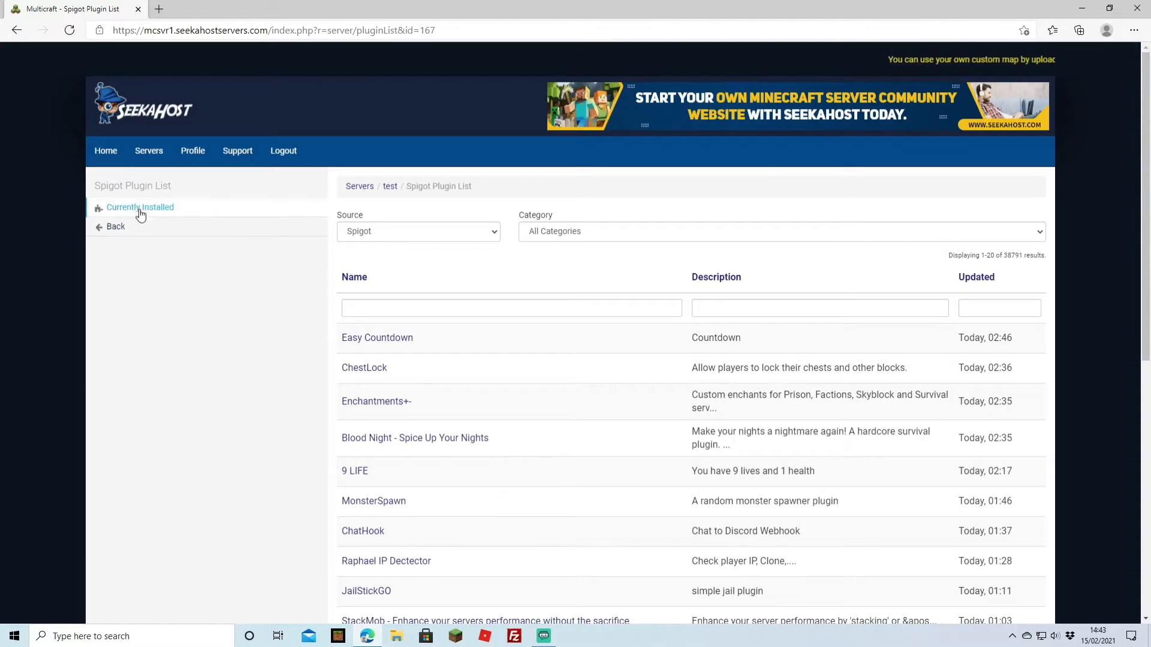
{"action": "left_click", "coordinate": [139, 208]}
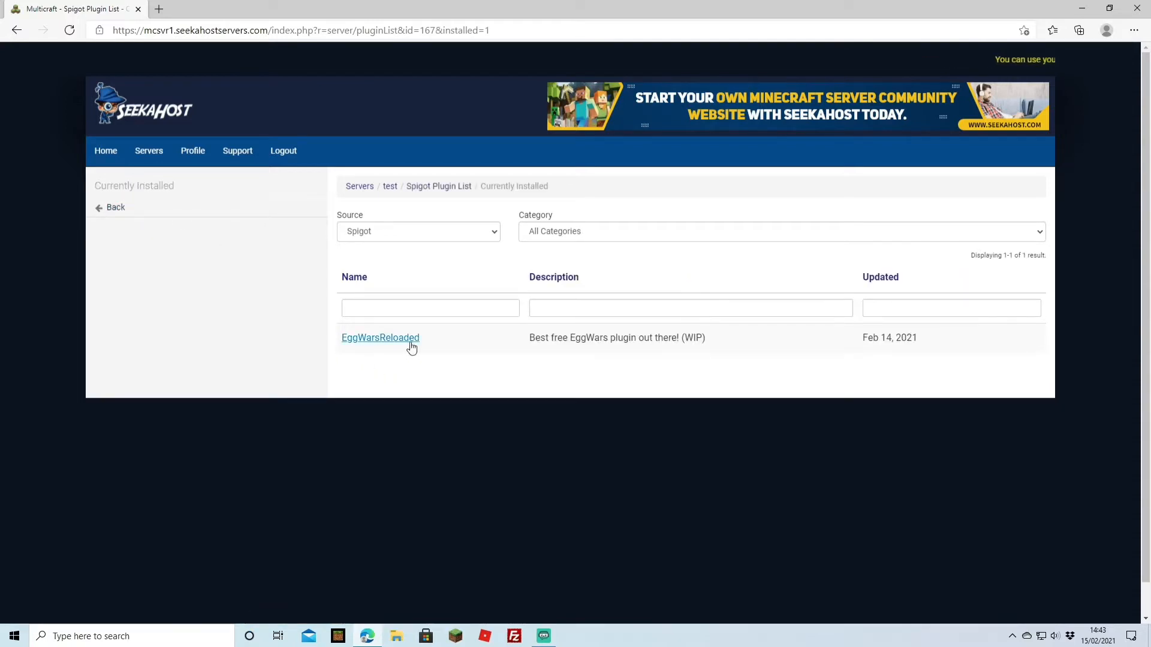
{"action": "left_click", "coordinate": [115, 207]}
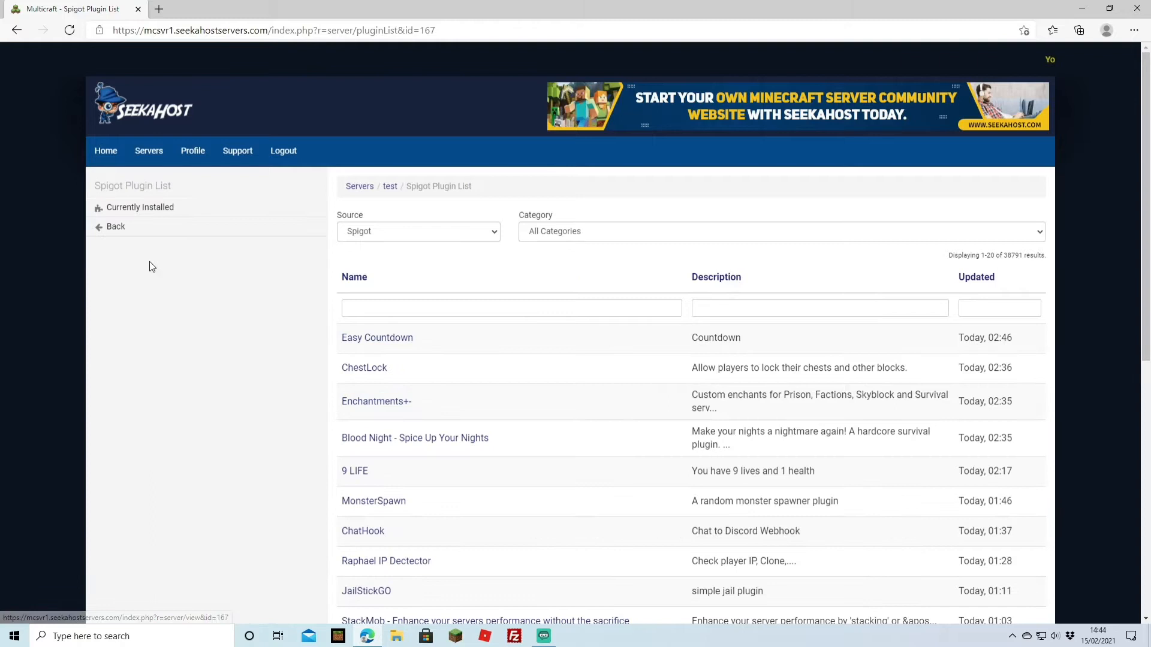
{"action": "left_click", "coordinate": [115, 227]}
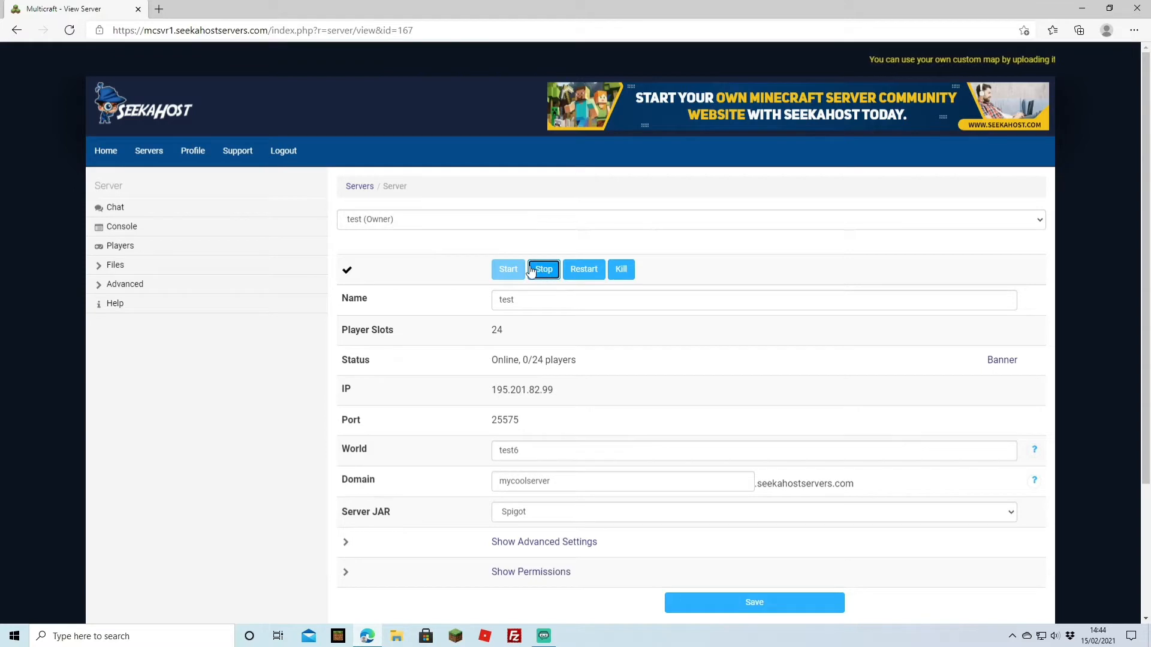
Stop the running server and show only the currently installed plugins.
{"action": "left_click", "coordinate": [543, 270]}
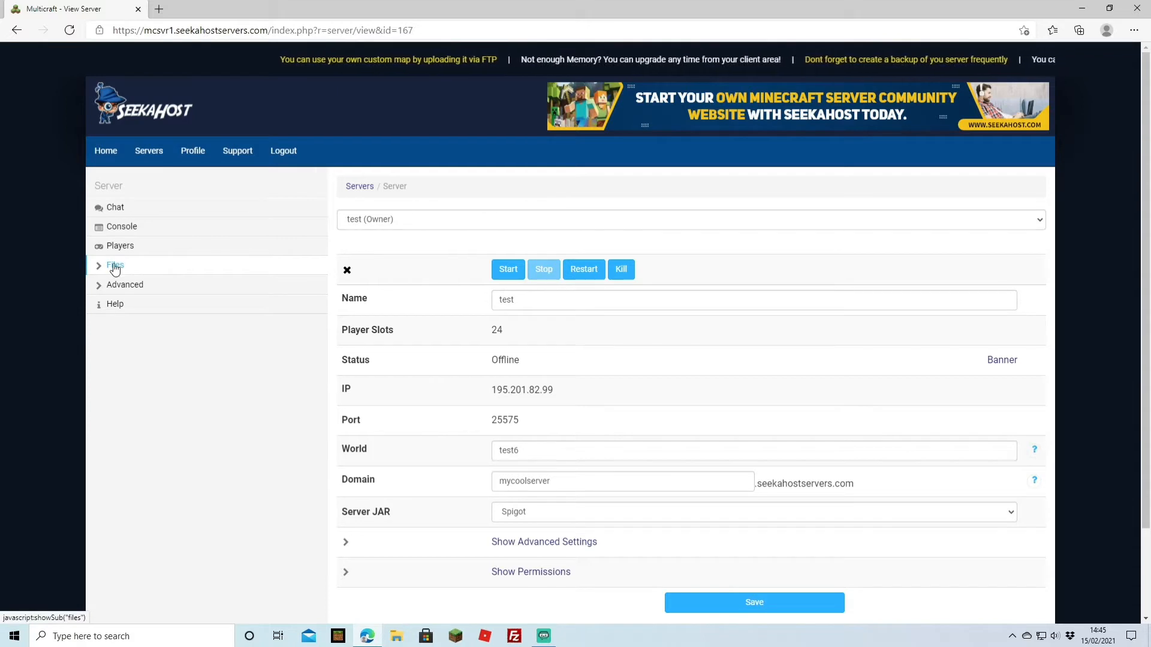
{"action": "left_click", "coordinate": [115, 265]}
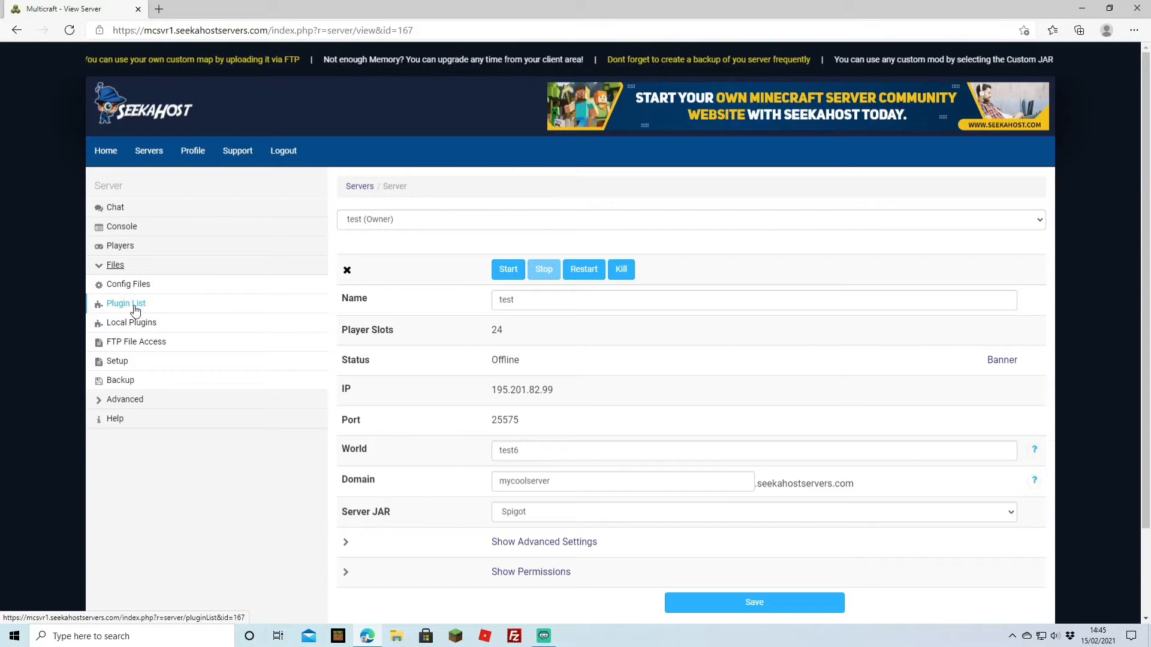
{"action": "left_click", "coordinate": [126, 304]}
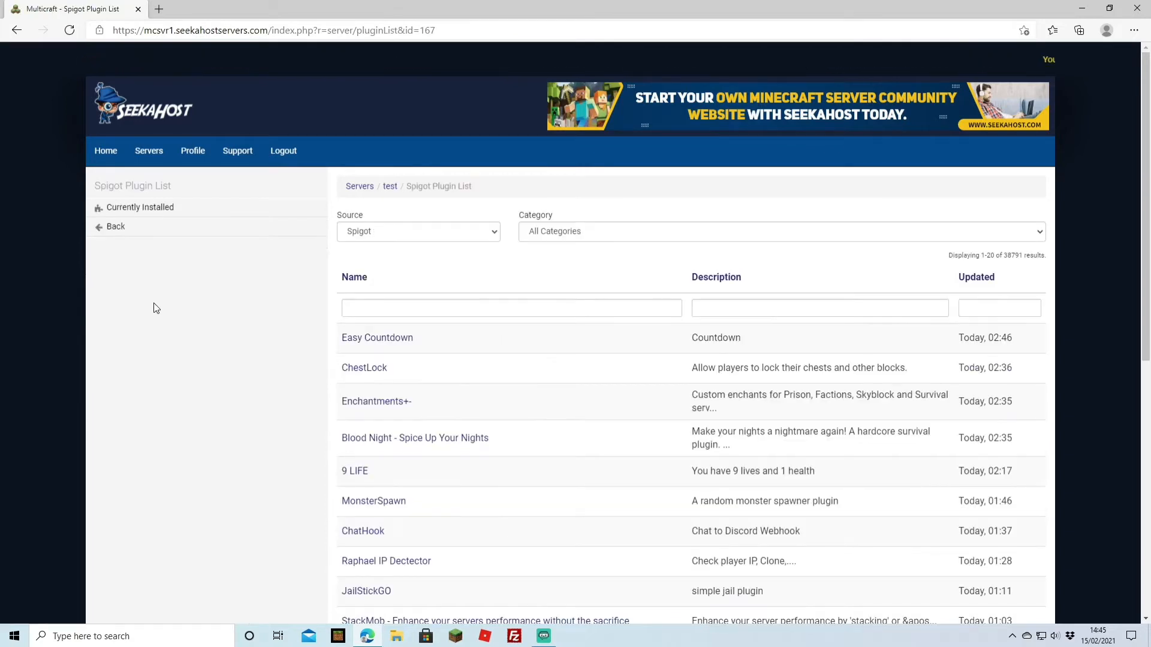
{"action": "mouse_move", "coordinate": [200, 251]}
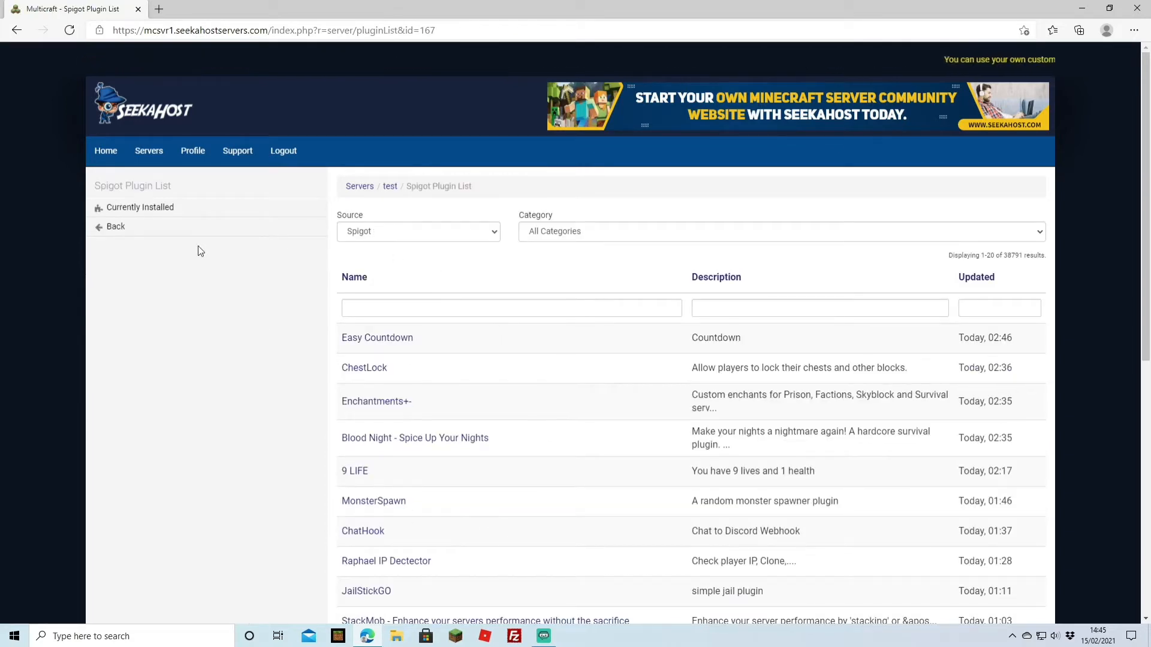
{"action": "left_click", "coordinate": [139, 207]}
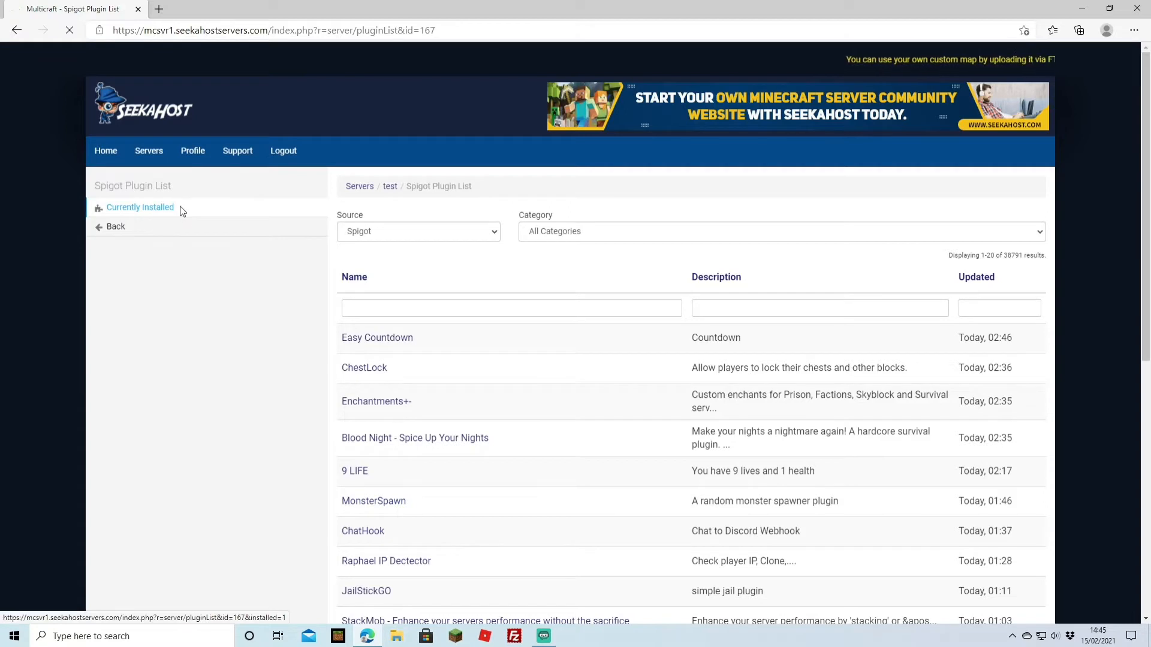
{"action": "left_click", "coordinate": [139, 208]}
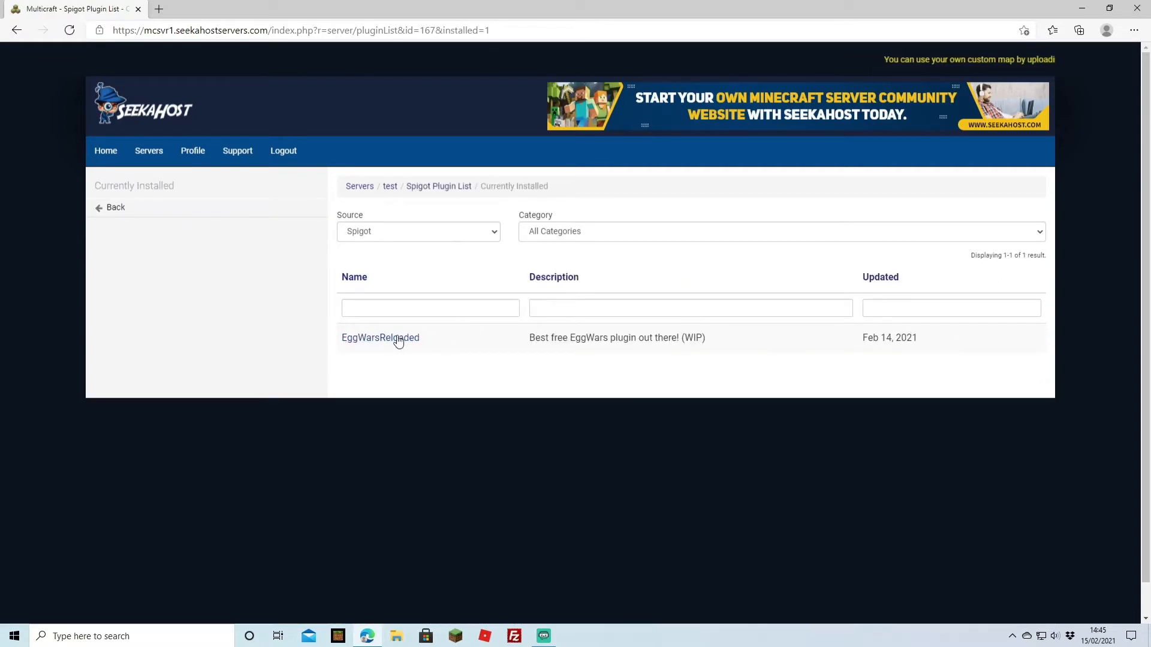
Check the Bukkit source (empty), switch back to Spigot and select EggWarsReloaded.
{"action": "left_click", "coordinate": [419, 232]}
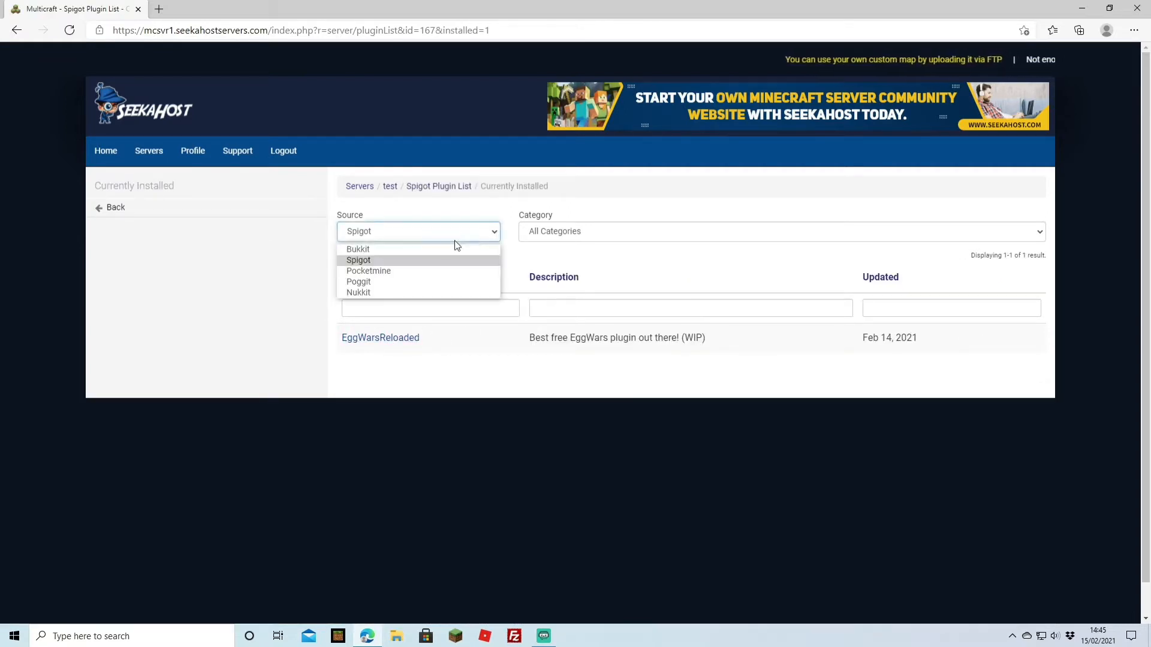
{"action": "left_click", "coordinate": [359, 250]}
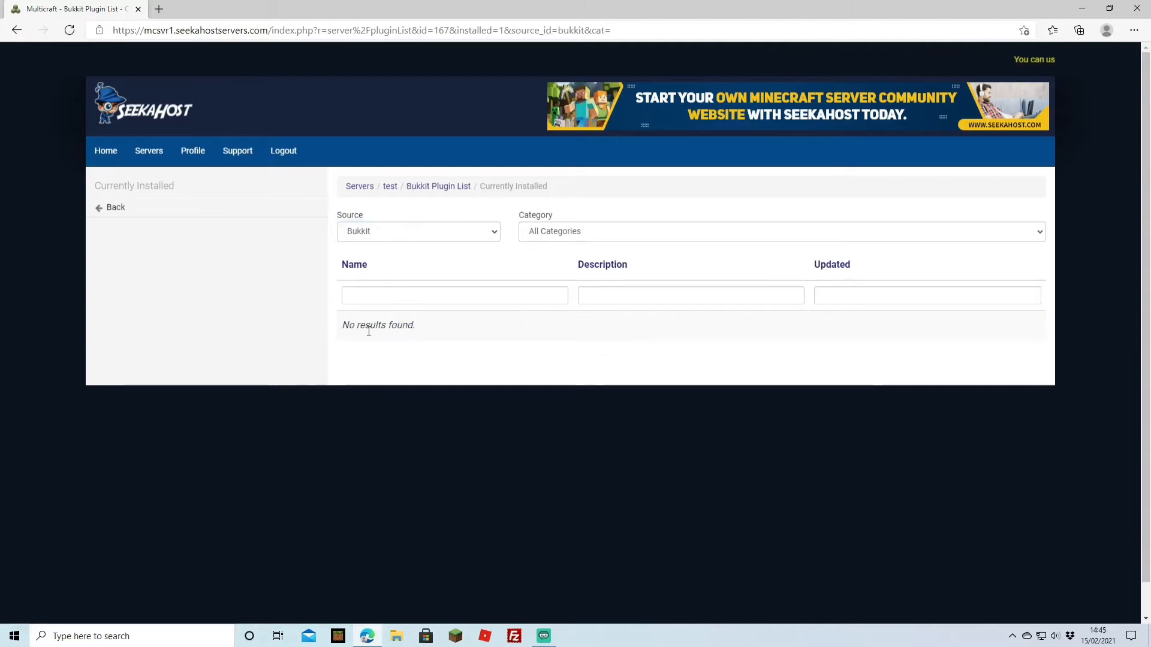
{"action": "left_click", "coordinate": [418, 232]}
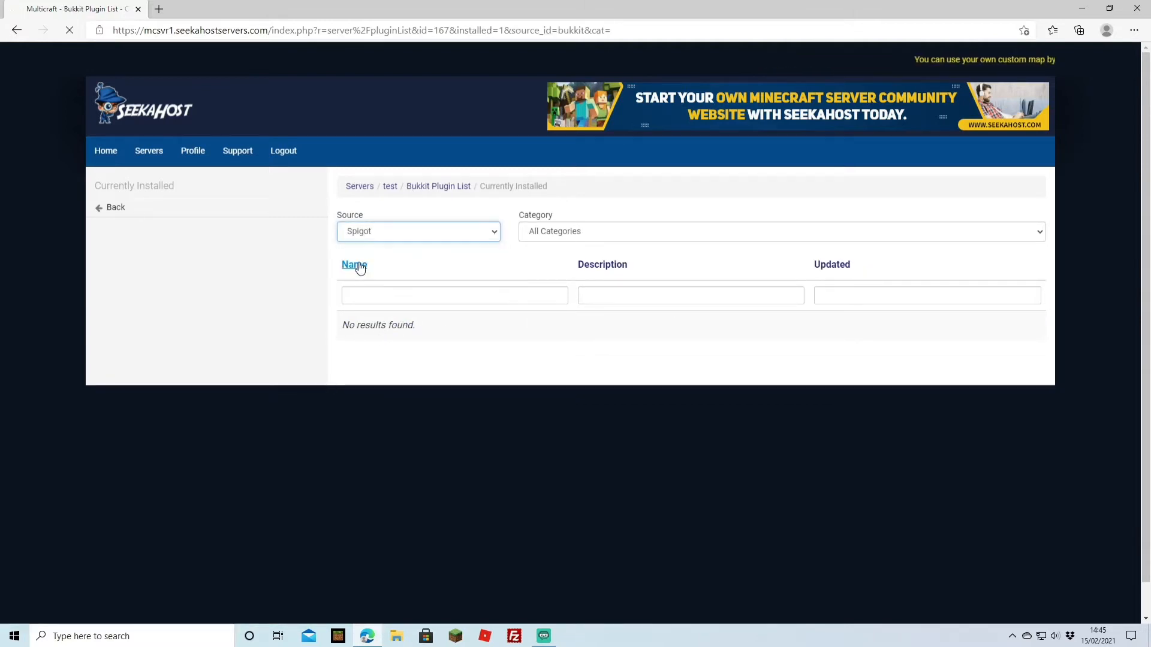
{"action": "left_click", "coordinate": [418, 231]}
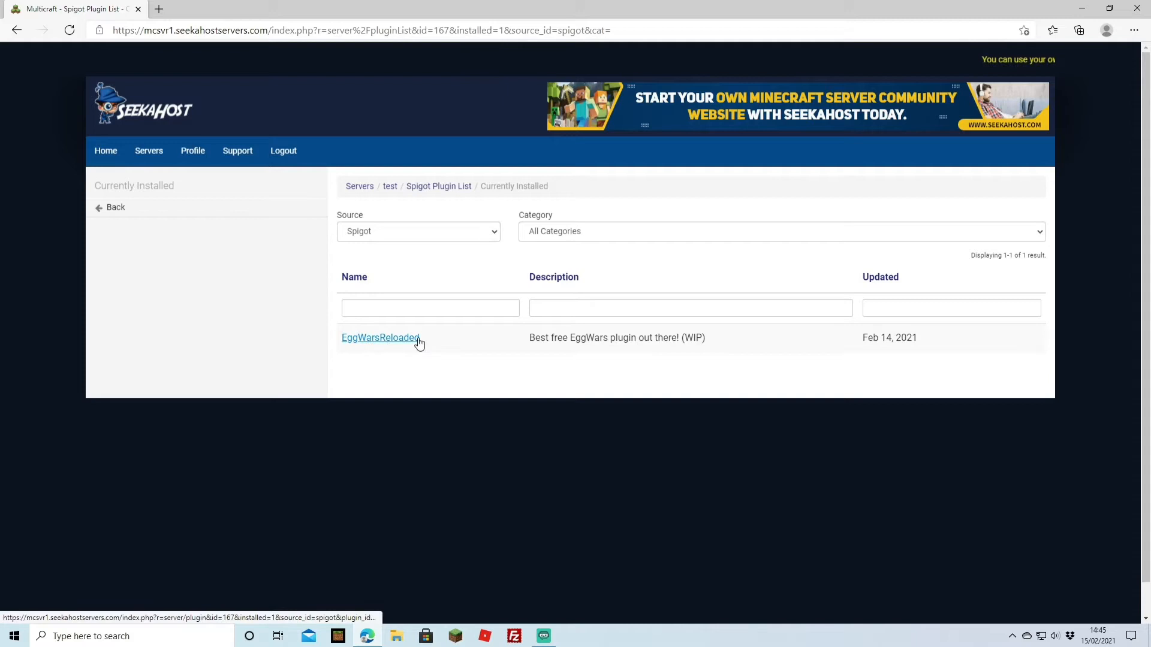
{"action": "left_click", "coordinate": [380, 338]}
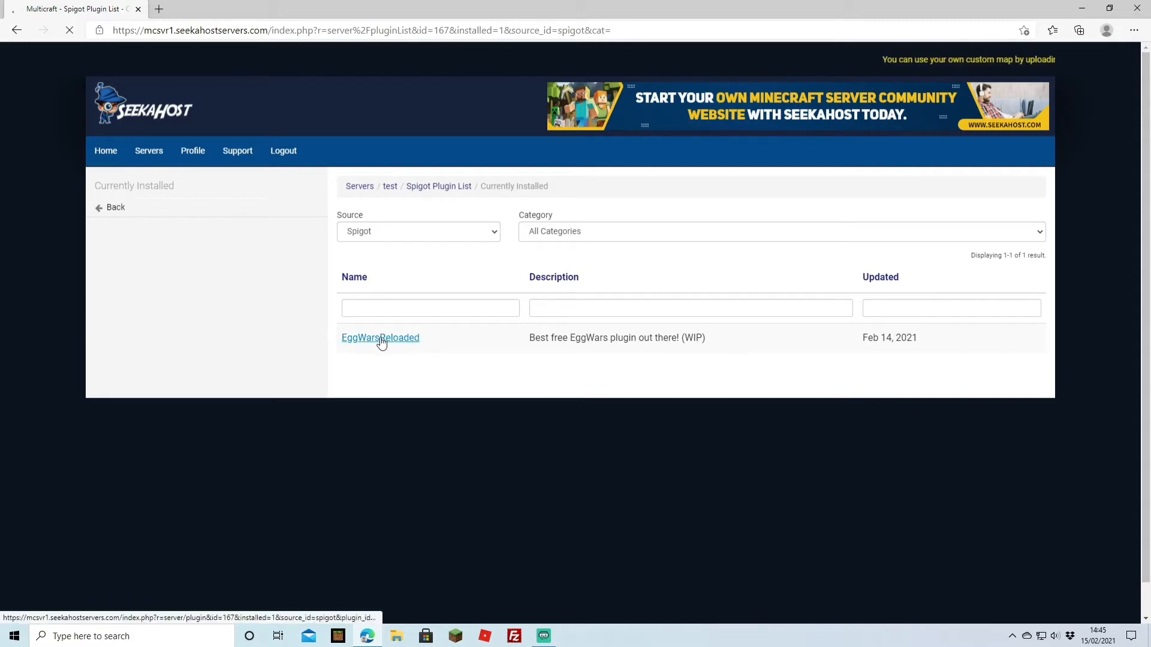
Disable EggWarsReloaded and remove it from the server so it reads Not installed.
{"action": "left_click", "coordinate": [380, 338]}
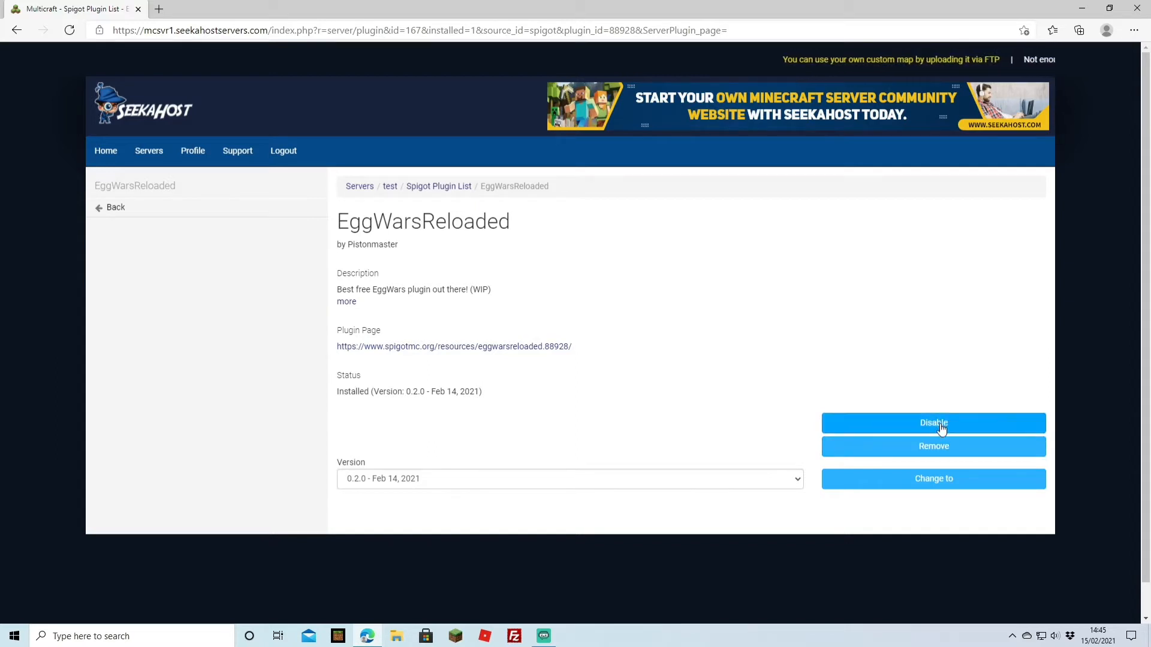
{"action": "left_click", "coordinate": [932, 423]}
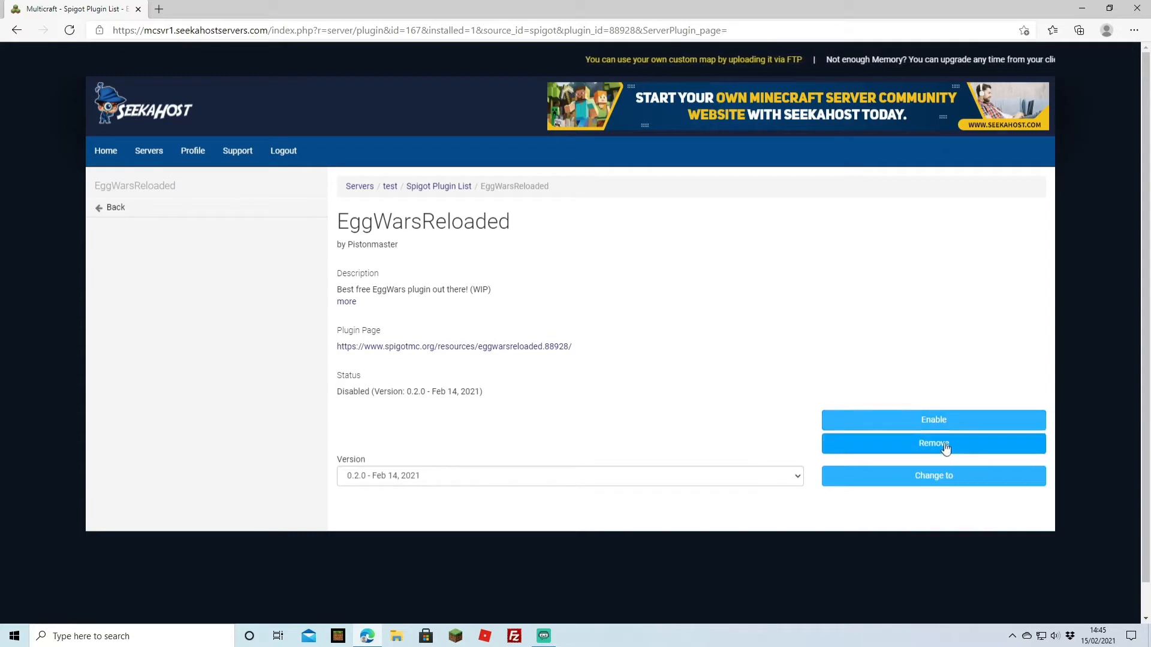
{"action": "left_click", "coordinate": [933, 443]}
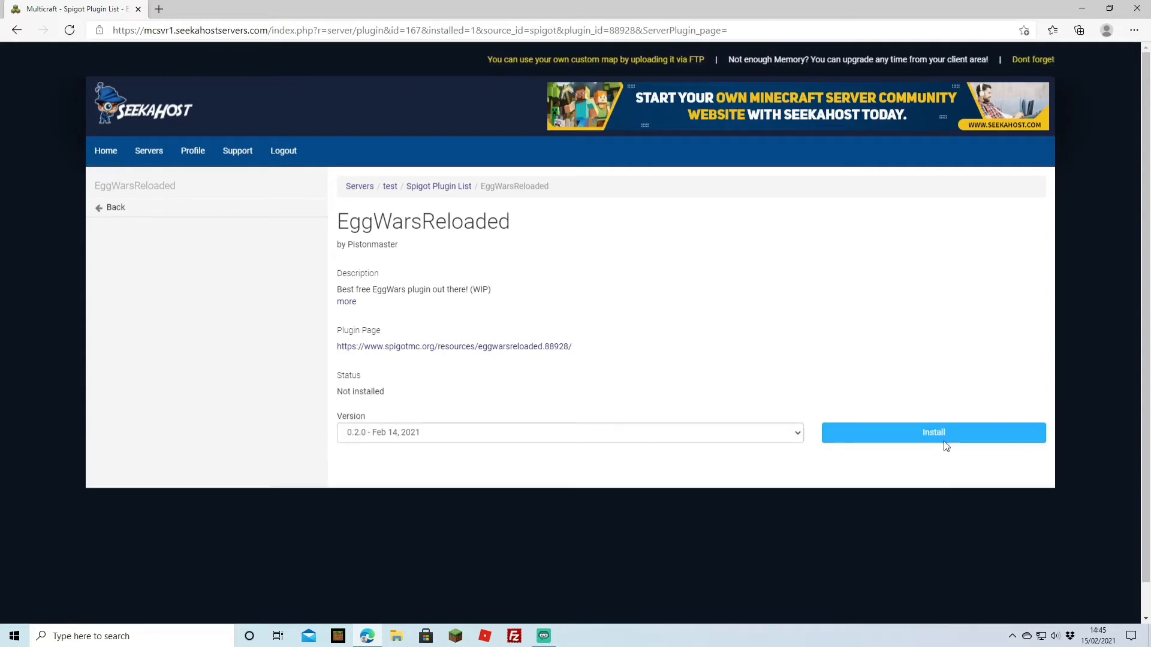
{"action": "mouse_move", "coordinate": [433, 151]}
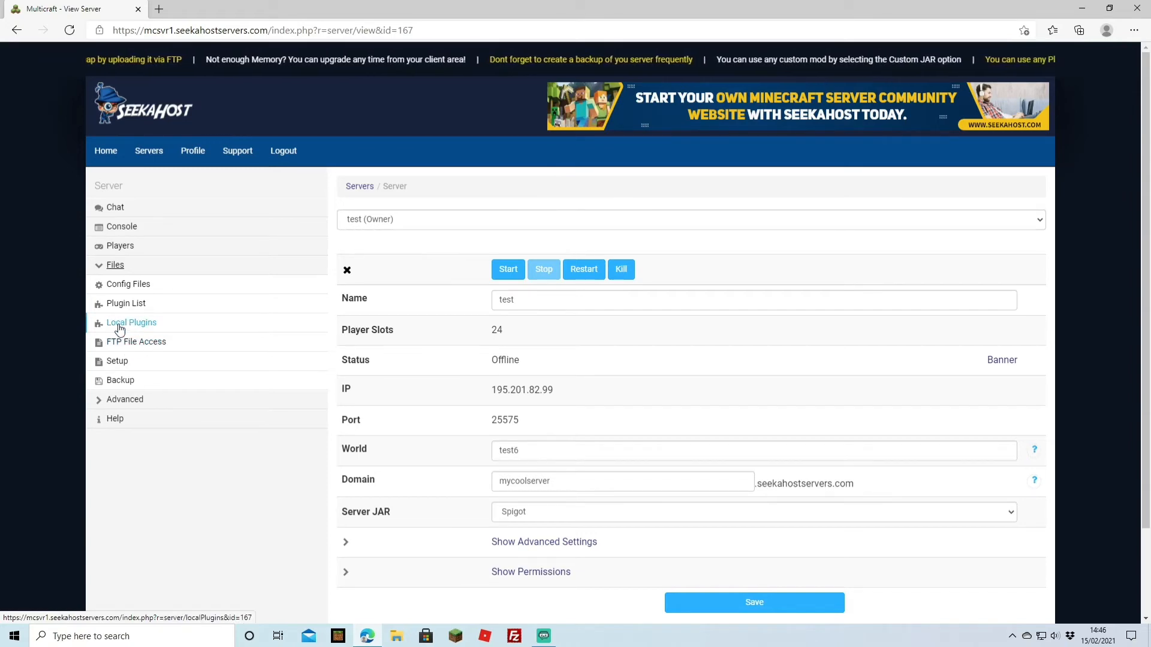
View the local plugin files listing GriefPrevention.jar, then go back to the server page.
{"action": "left_click", "coordinate": [132, 323]}
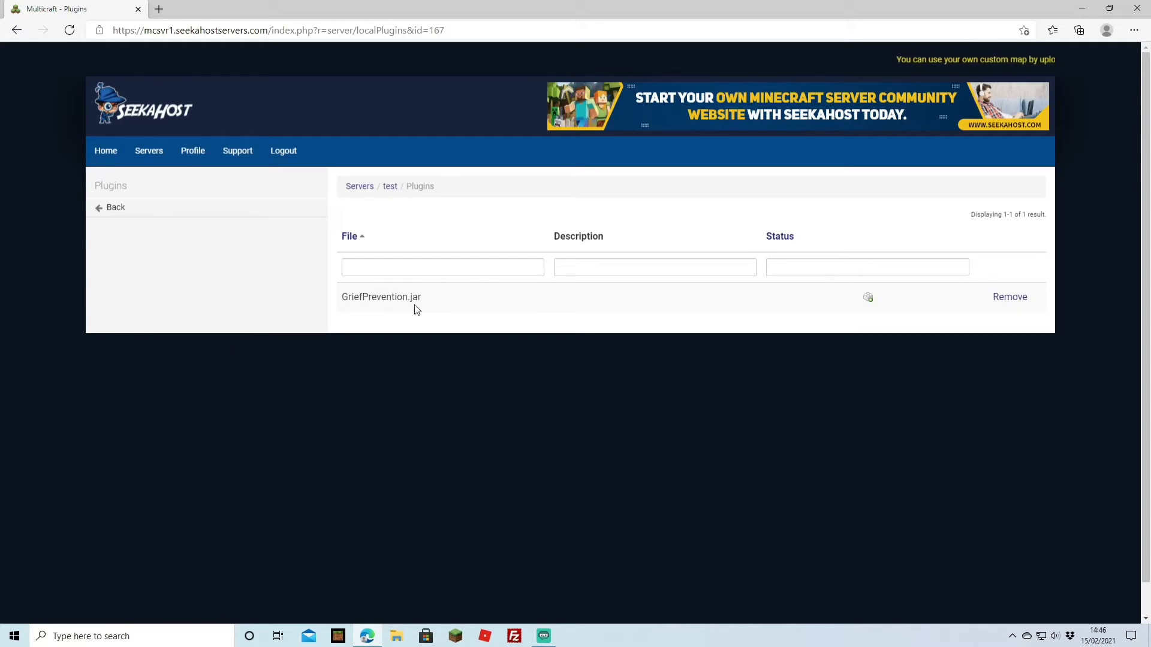
{"action": "mouse_move", "coordinate": [1009, 296]}
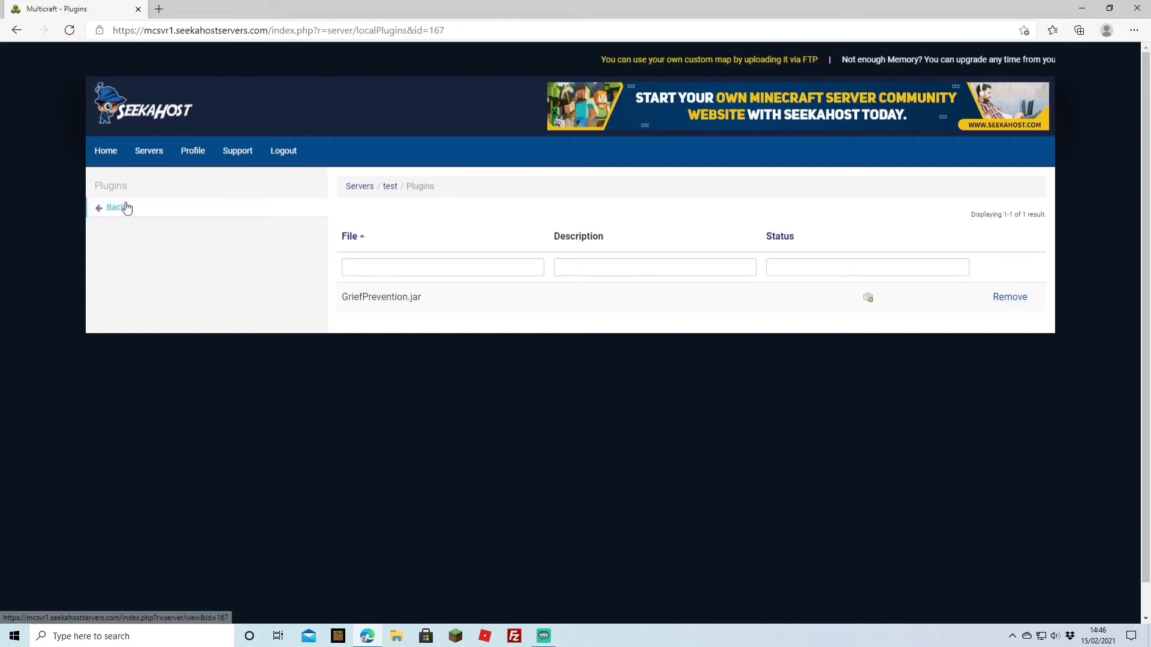
{"action": "left_click", "coordinate": [114, 208]}
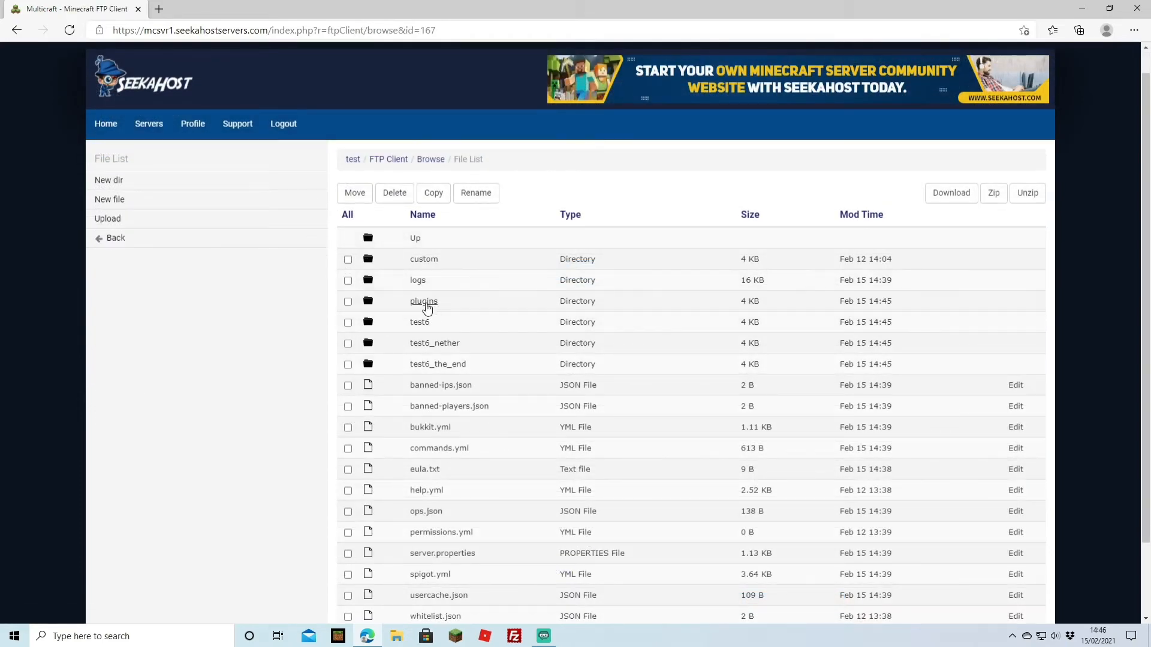
In the plugins folder, select GriefPreventionData and GriefPrevention.jar and delete them.
{"action": "left_click", "coordinate": [423, 301]}
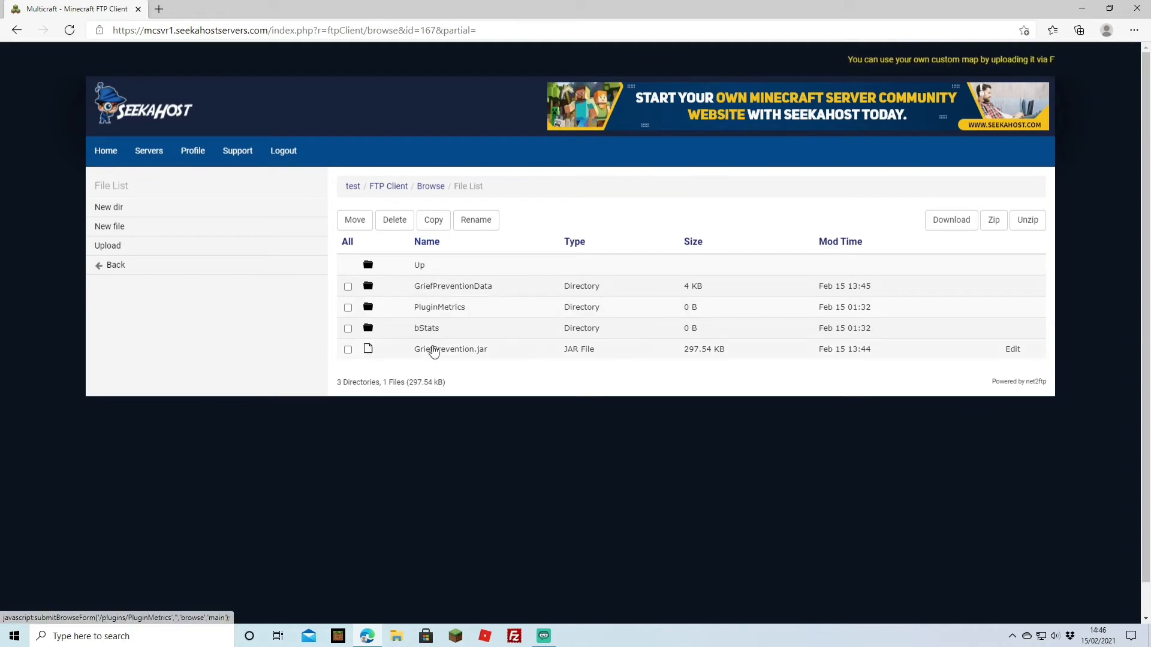
{"action": "mouse_move", "coordinate": [451, 349]}
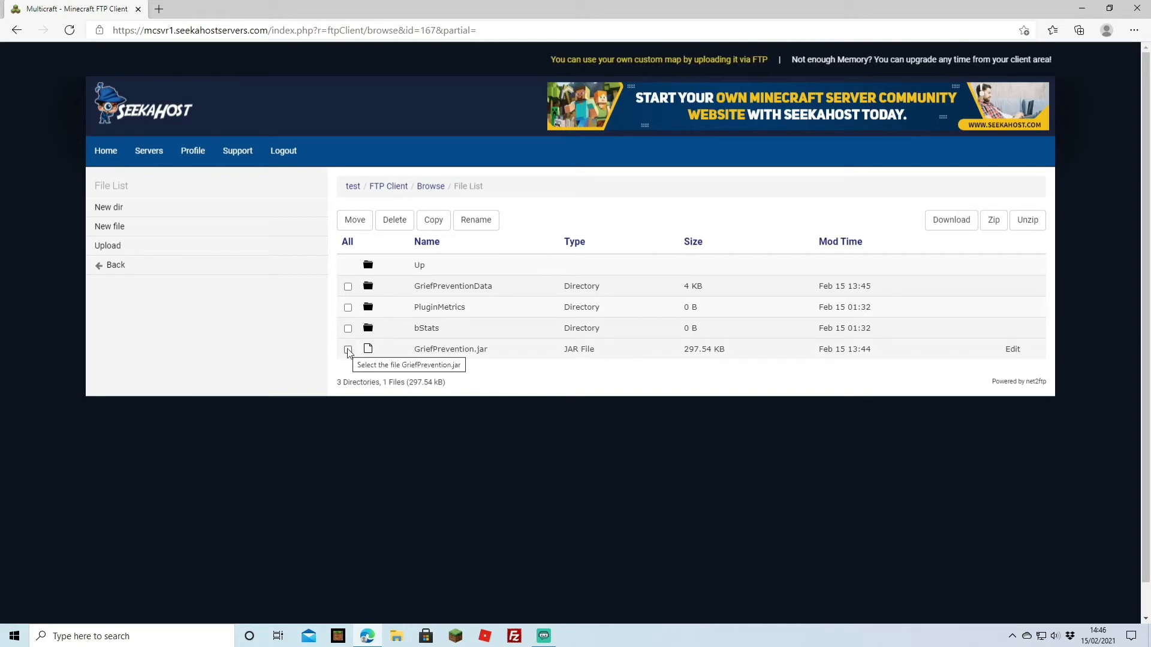
{"action": "mouse_move", "coordinate": [453, 287]}
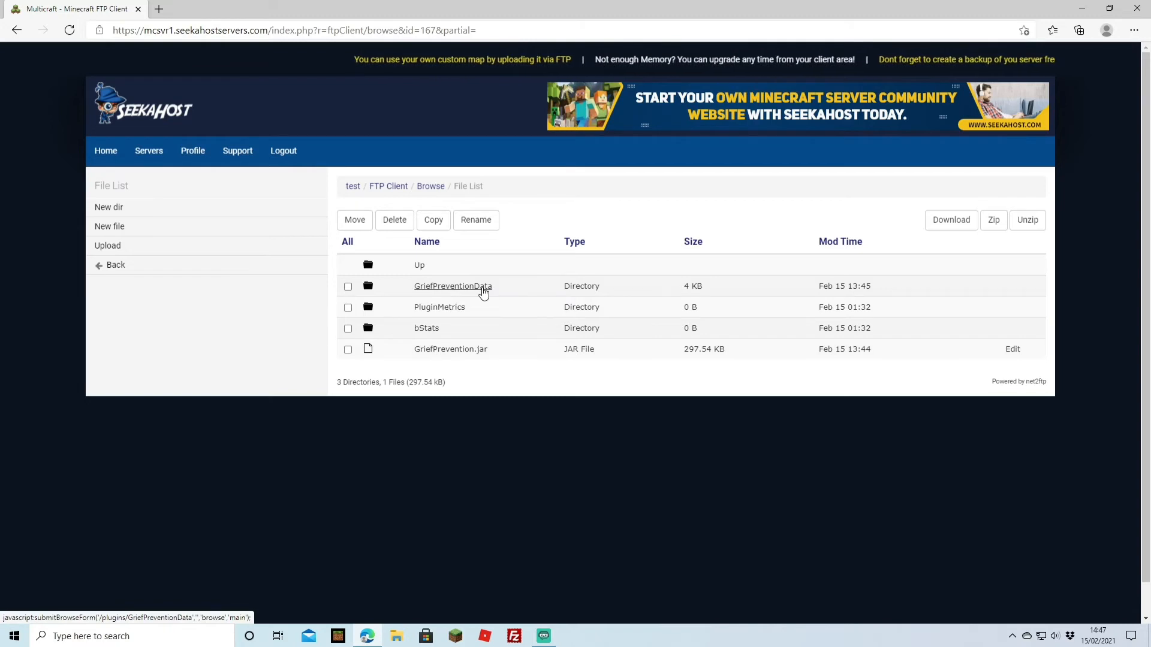
{"action": "mouse_move", "coordinate": [454, 286]}
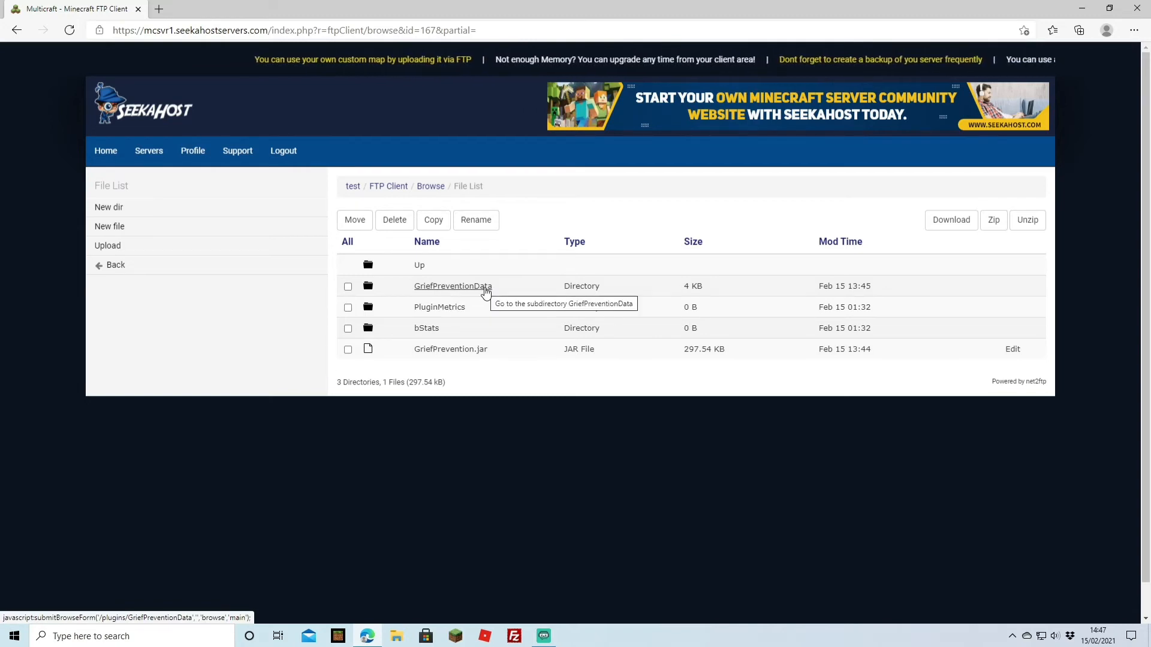
{"action": "mouse_move", "coordinate": [479, 289]}
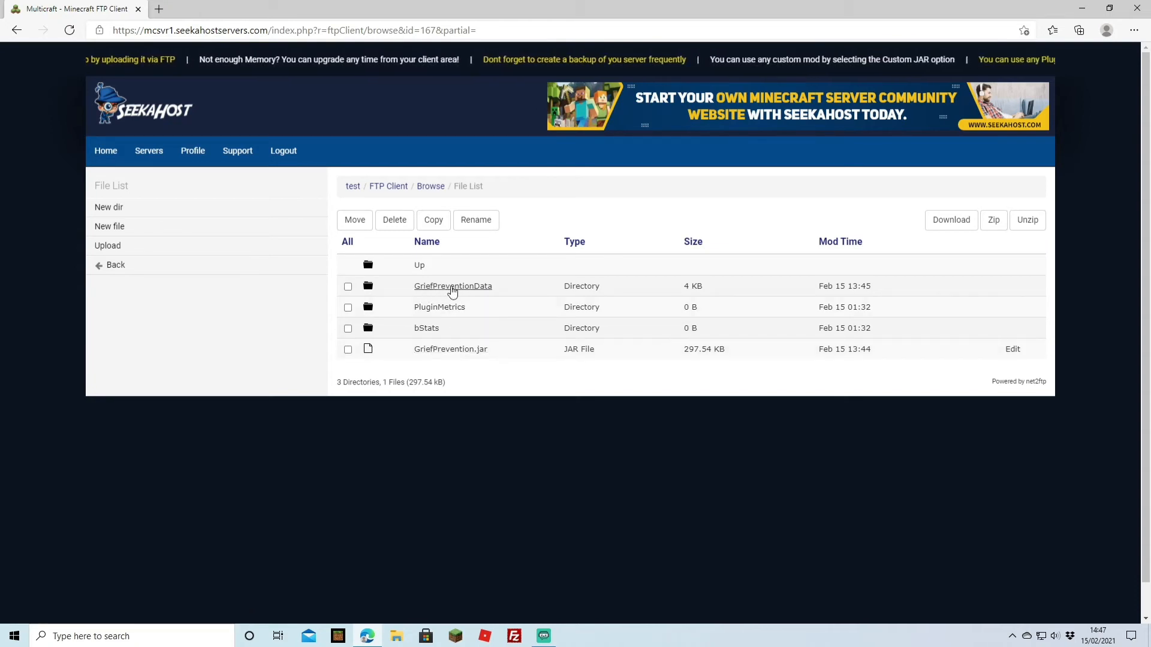
{"action": "mouse_move", "coordinate": [388, 313]}
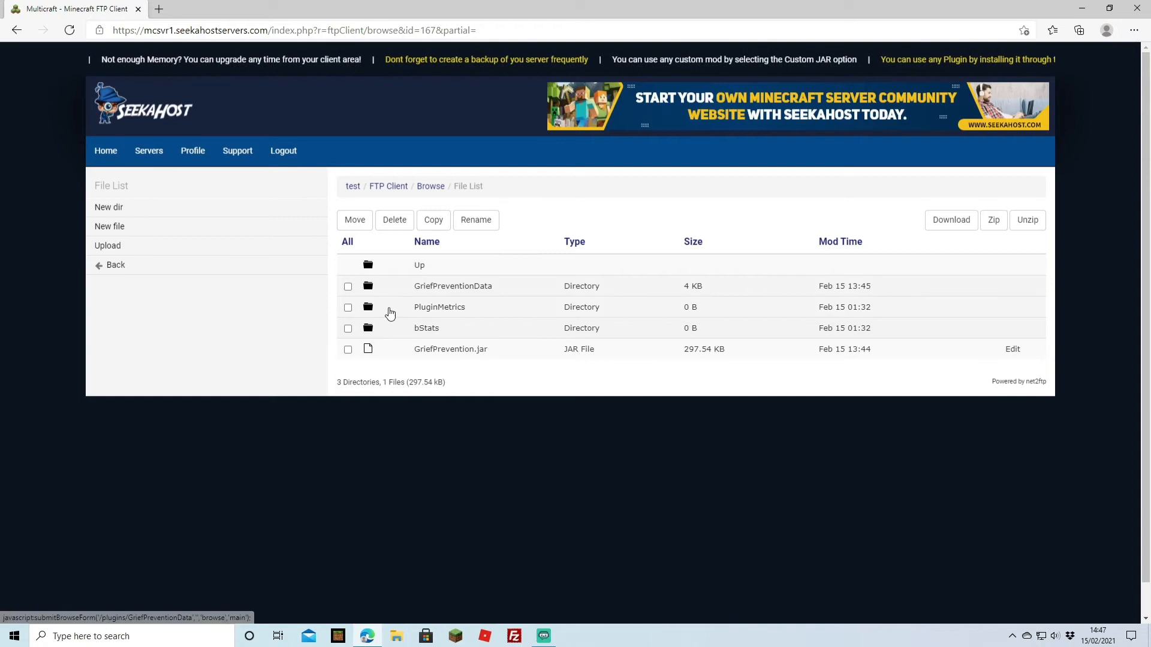
{"action": "left_click", "coordinate": [348, 285]}
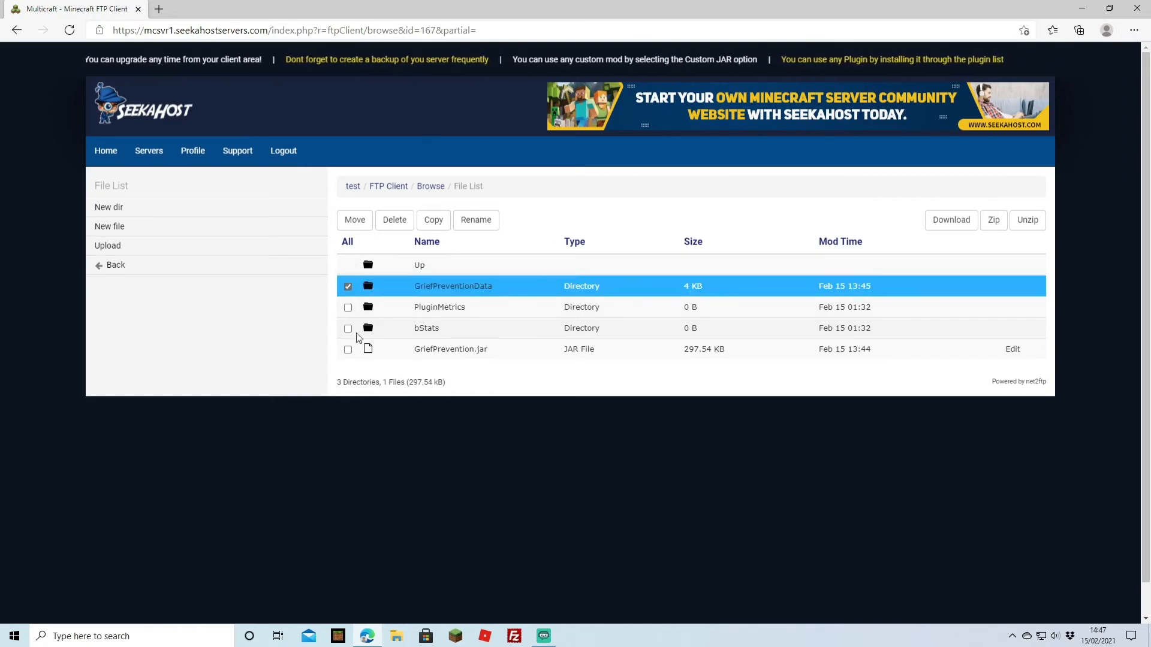
{"action": "left_click", "coordinate": [348, 348]}
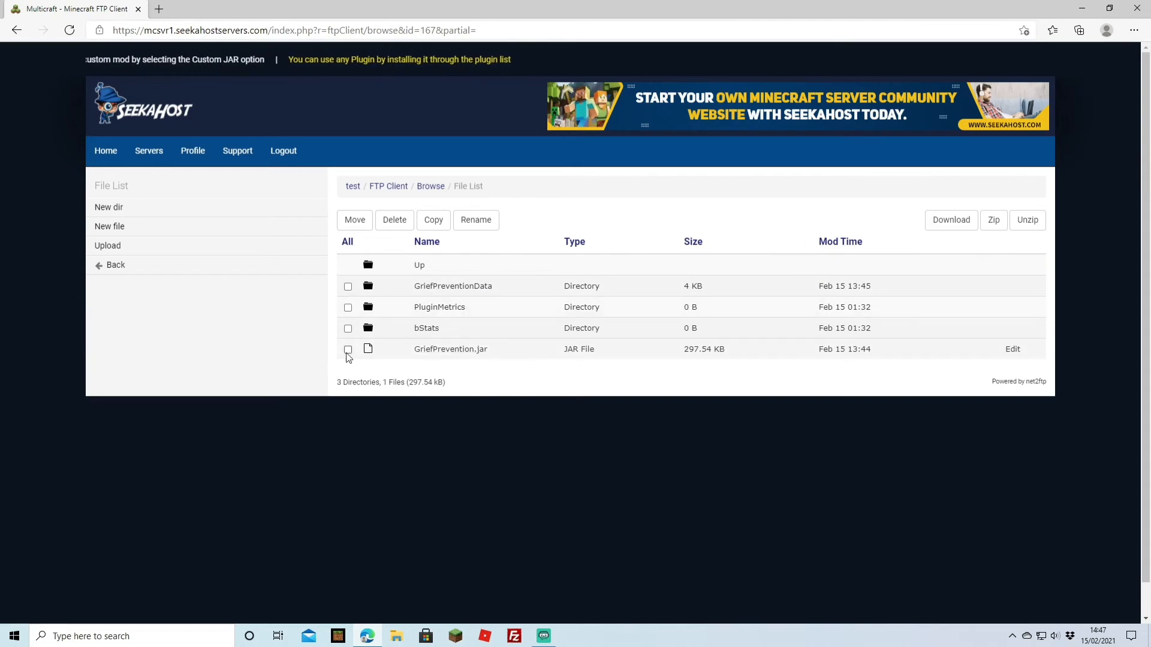
{"action": "left_click", "coordinate": [348, 349]}
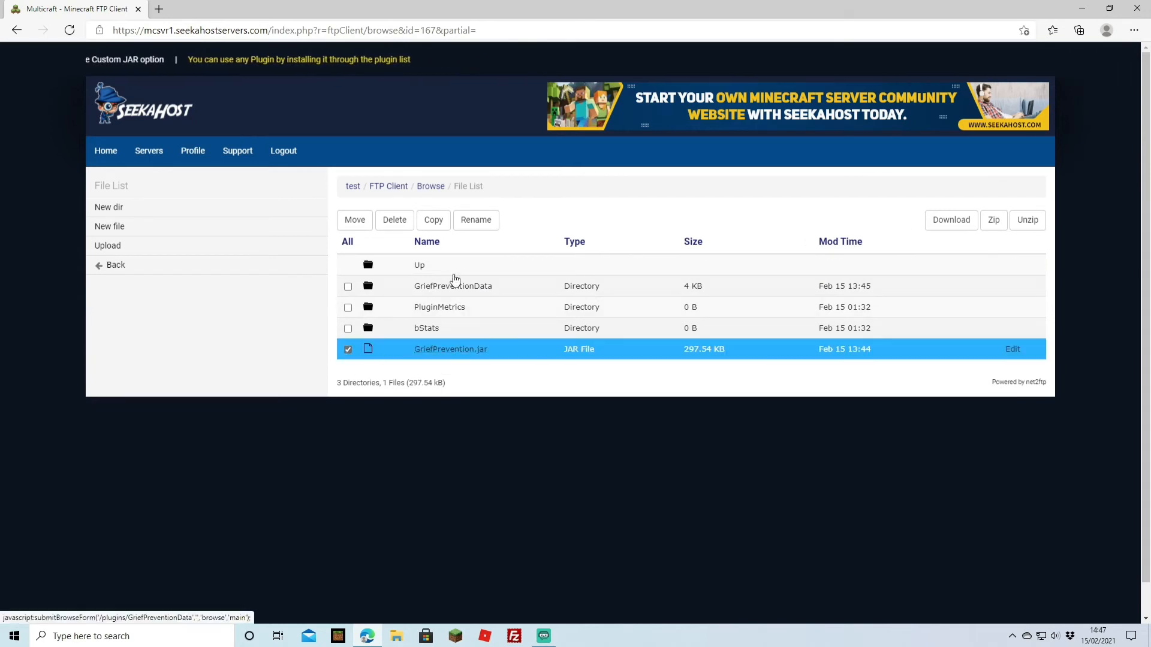
{"action": "mouse_move", "coordinate": [451, 349]}
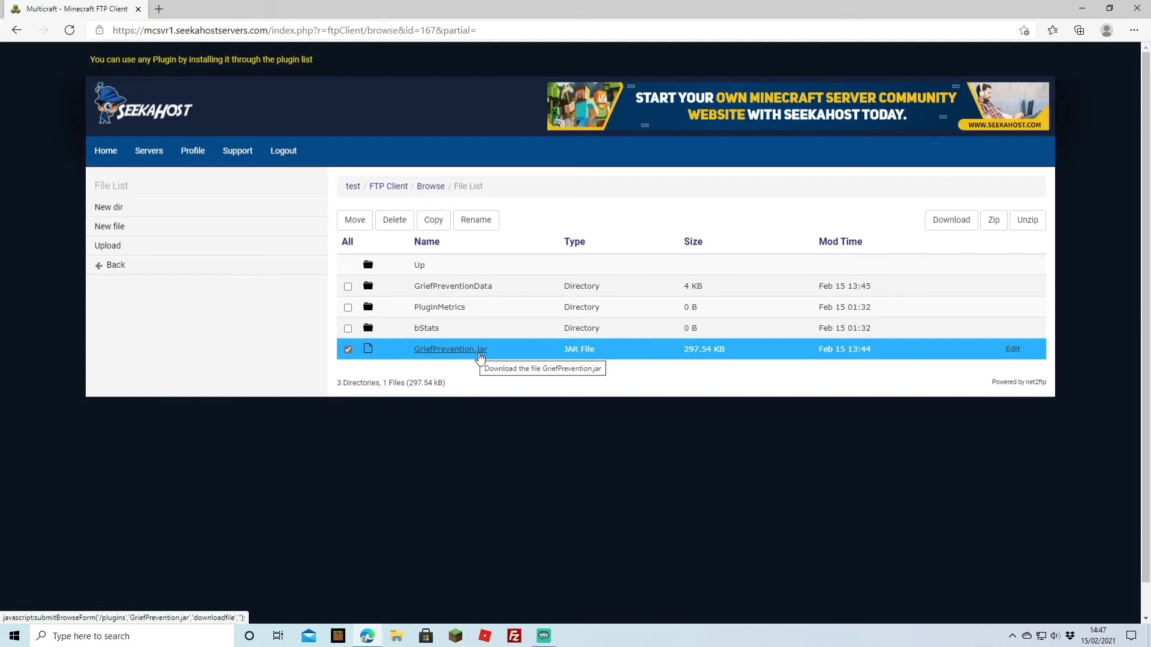
{"action": "mouse_move", "coordinate": [453, 286]}
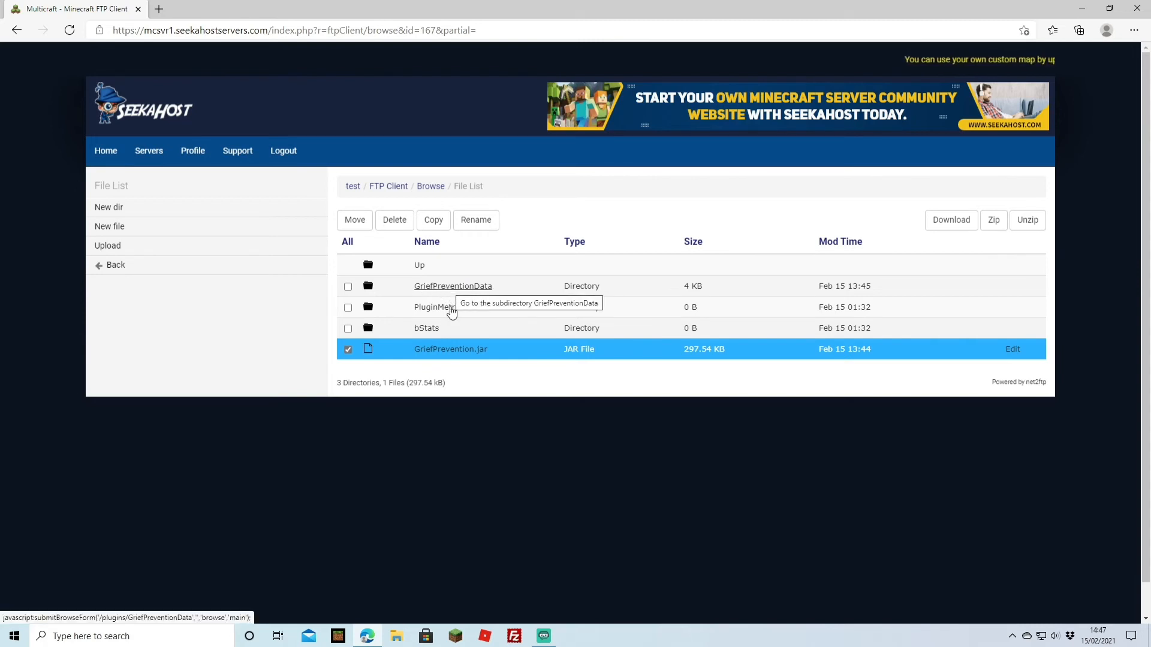
{"action": "mouse_move", "coordinate": [396, 329]}
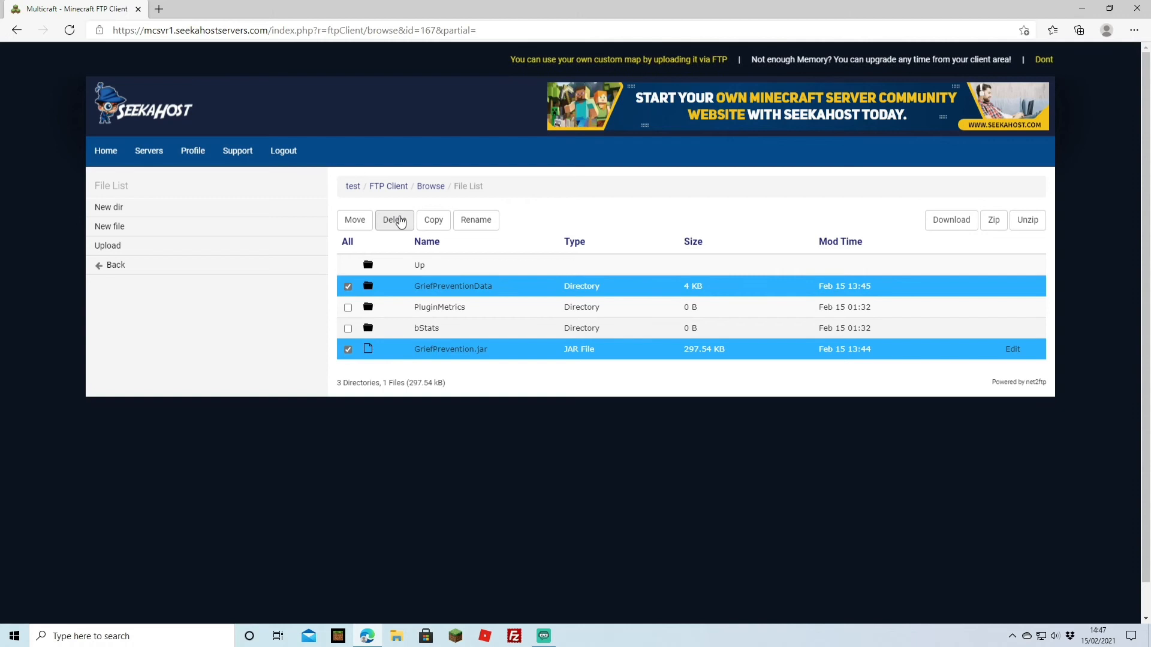
{"action": "left_click", "coordinate": [394, 219]}
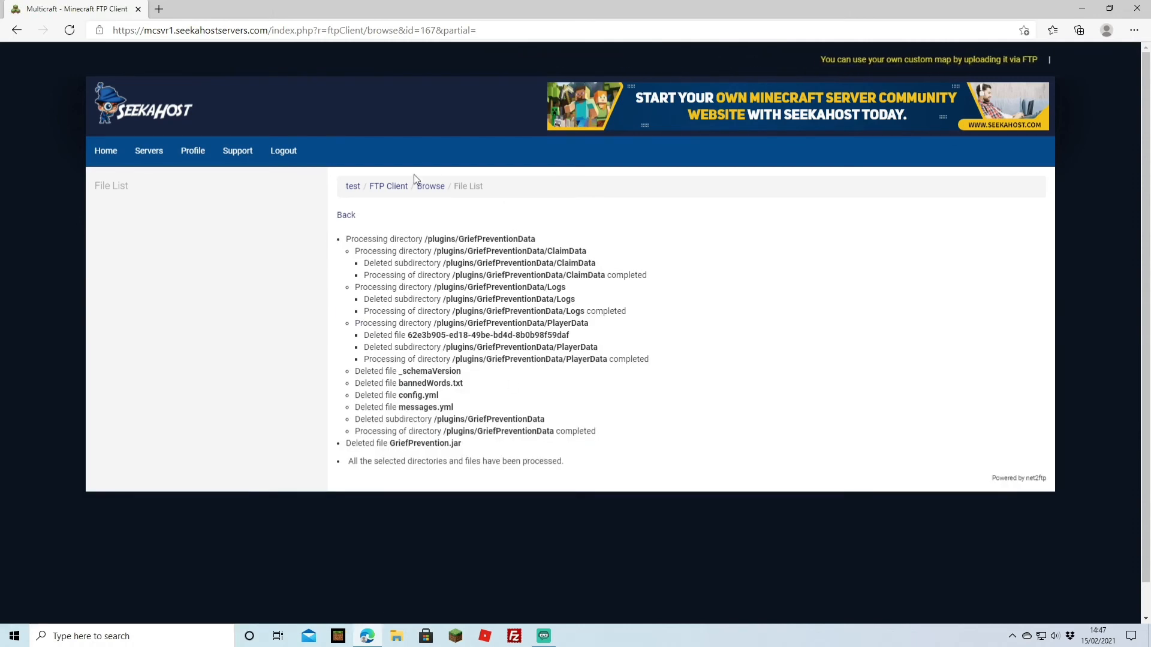
{"action": "left_click", "coordinate": [352, 186]}
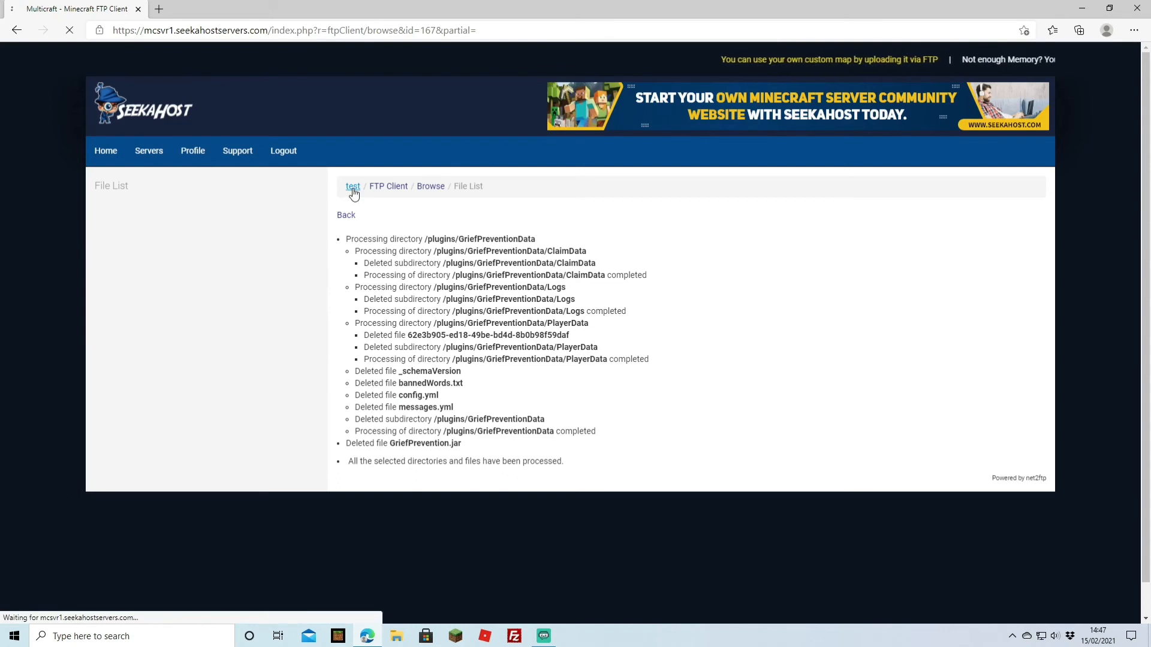
Return to the test server's overview and choose FTP File Access under Files.
{"action": "left_click", "coordinate": [352, 185]}
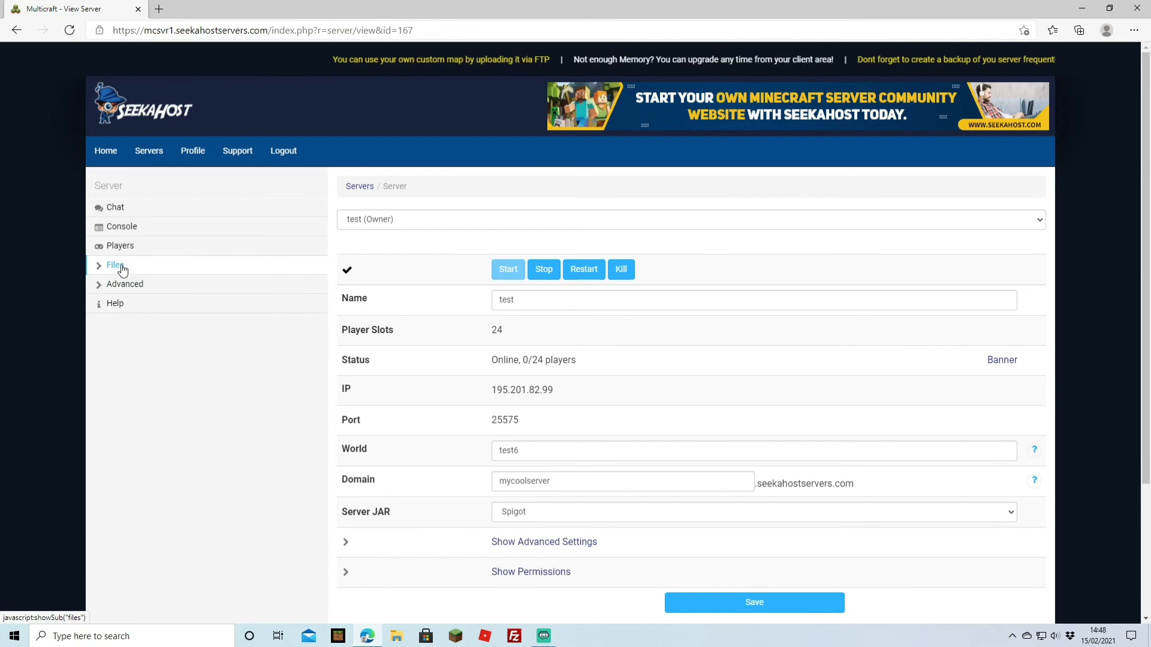
{"action": "left_click", "coordinate": [115, 265]}
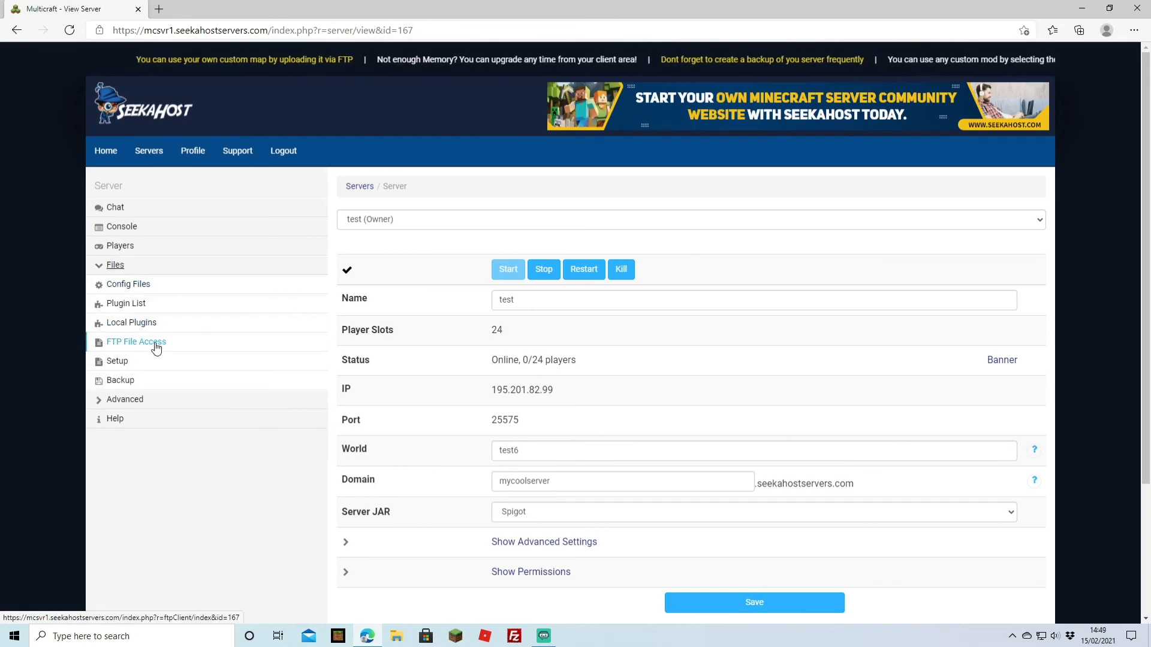
{"action": "left_click", "coordinate": [135, 342]}
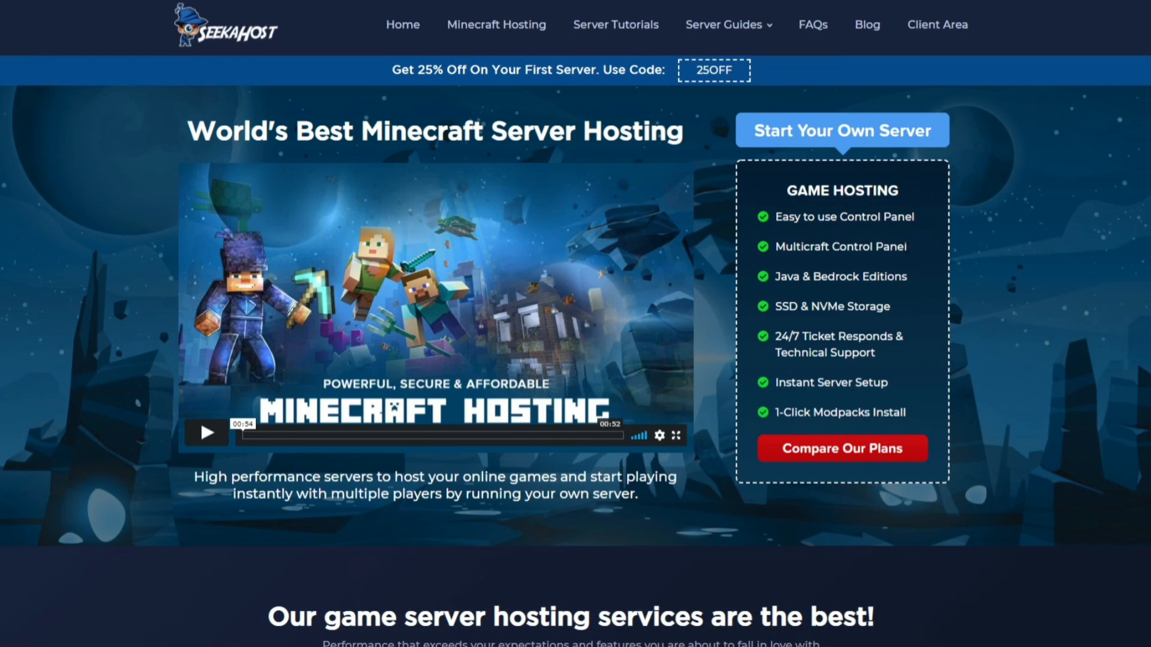
{"action": "mouse_move", "coordinate": [1042, 332]}
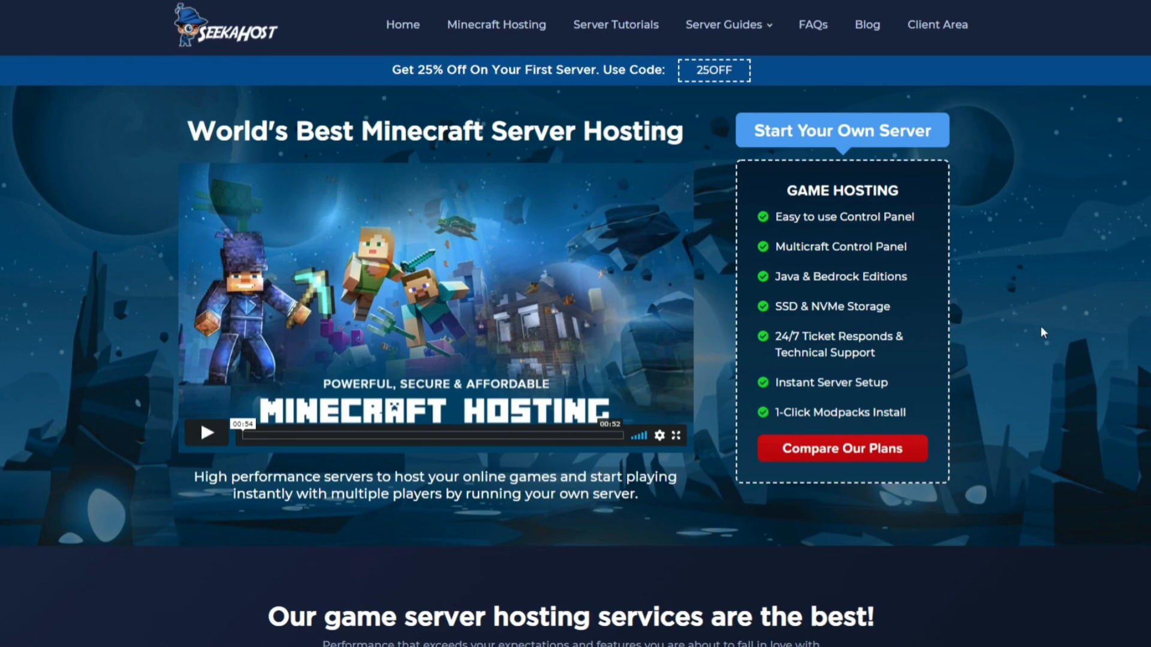
{"action": "mouse_move", "coordinate": [1022, 286]}
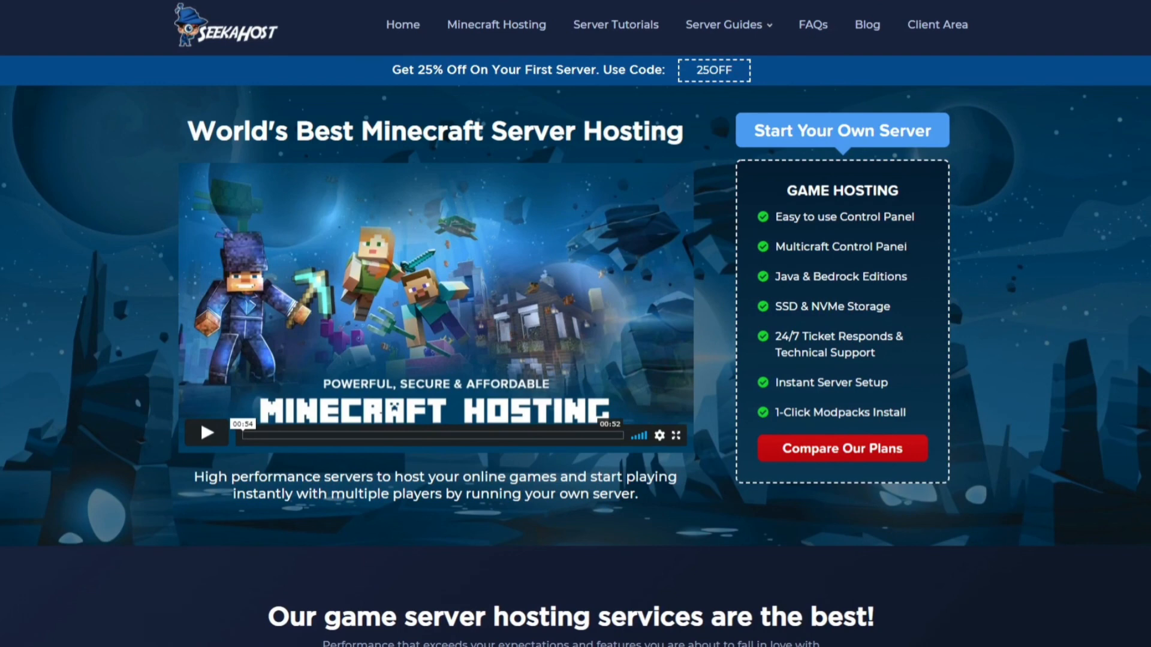
{"action": "mouse_move", "coordinate": [1044, 332]}
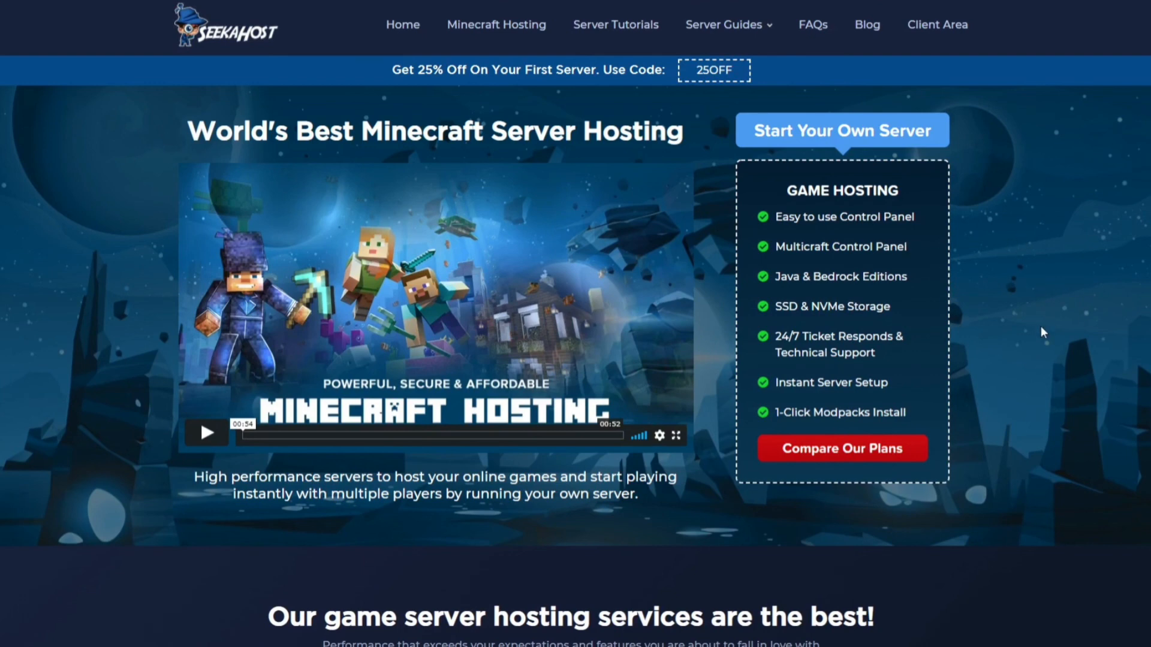